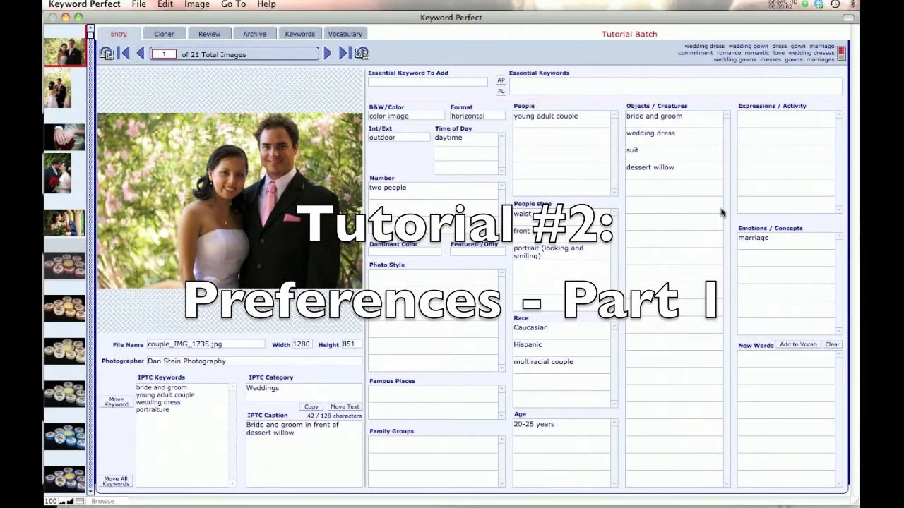
pyautogui.moveTo(635, 219)
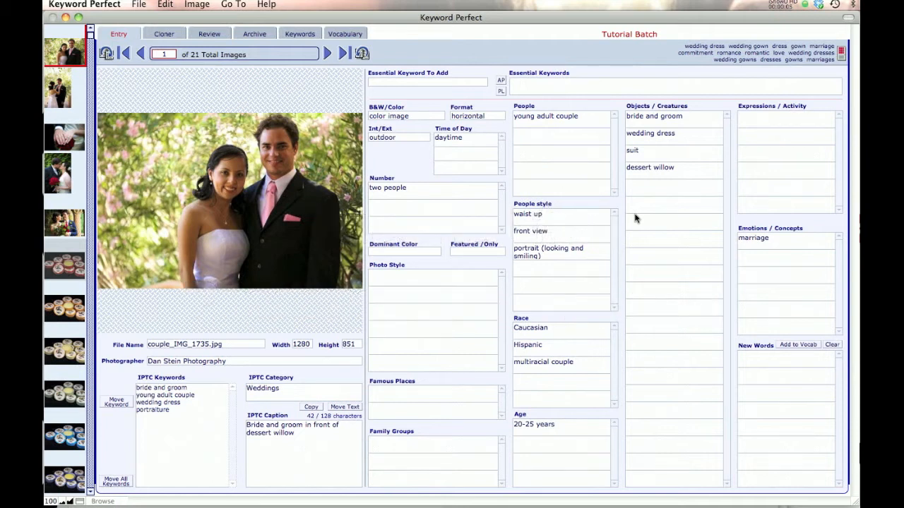
pyautogui.moveTo(508, 170)
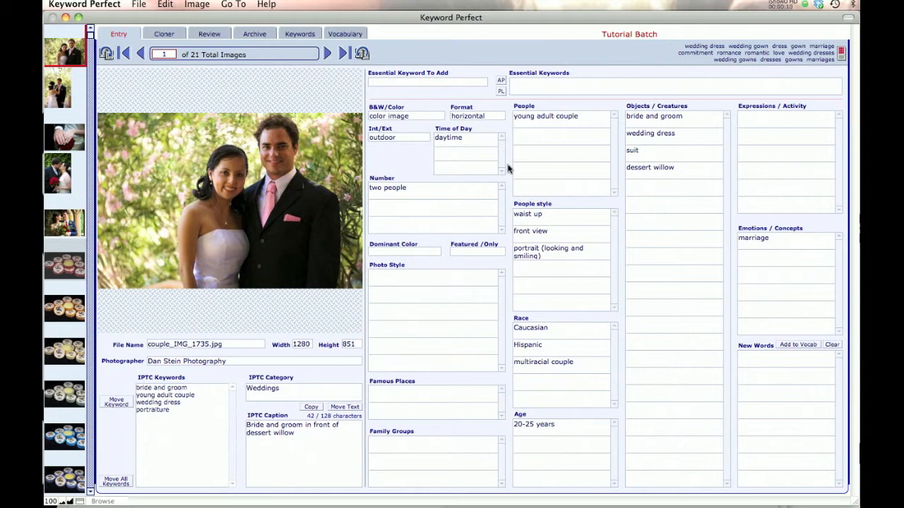
pyautogui.moveTo(464, 168)
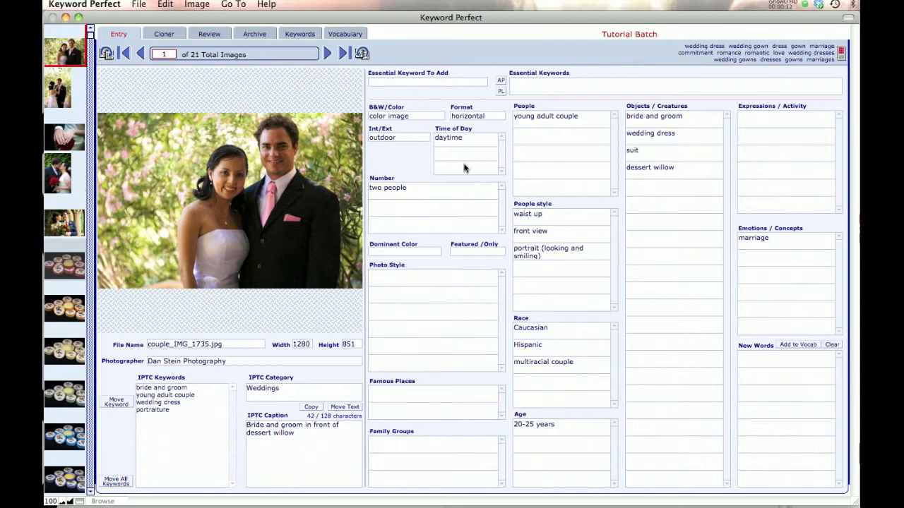
pyautogui.moveTo(418, 169)
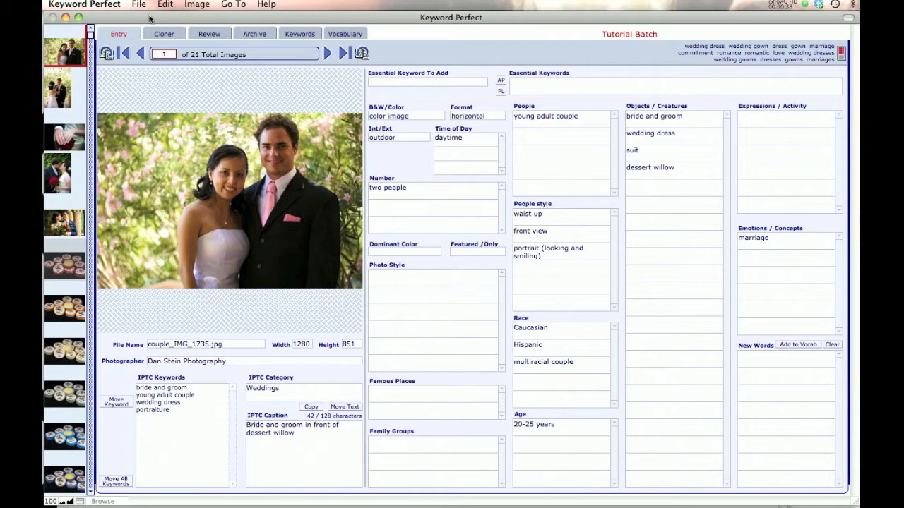
# Bring up the Preferences window from the application menu and again with Cmd+comma
pyautogui.click(139, 5)
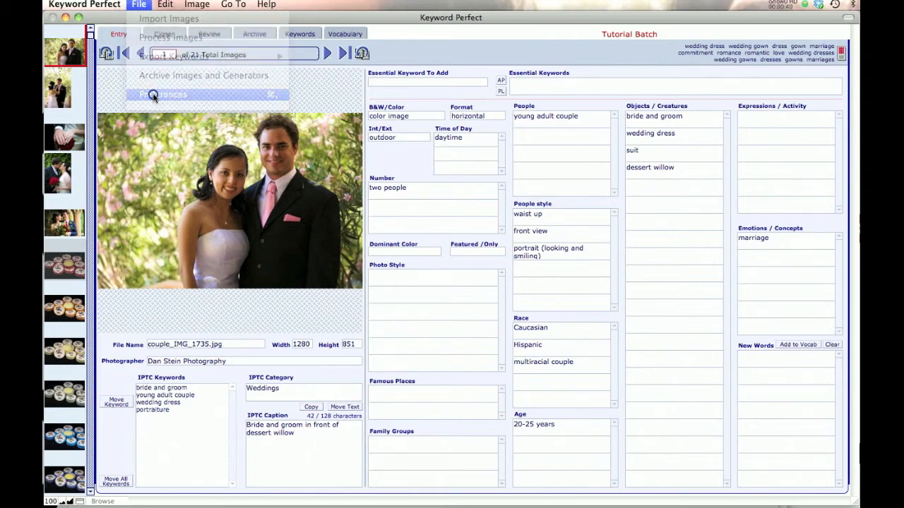
pyautogui.click(164, 93)
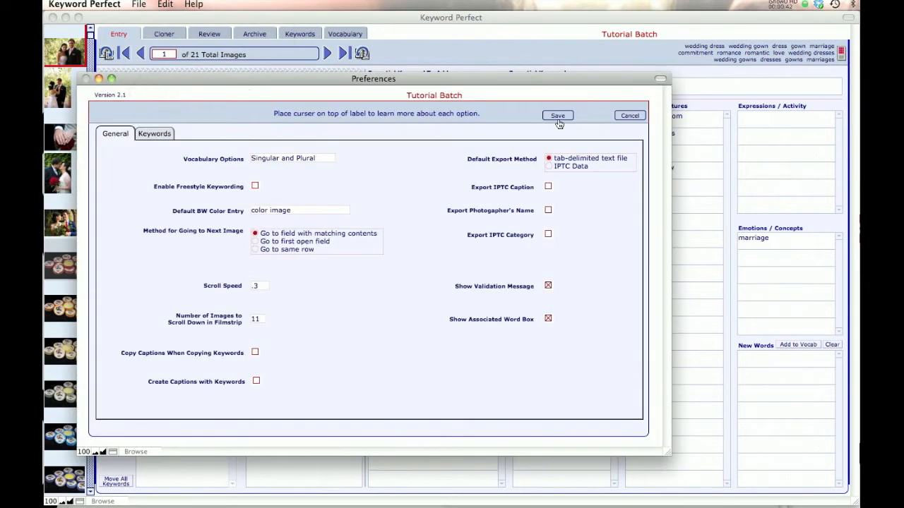
pyautogui.click(556, 116)
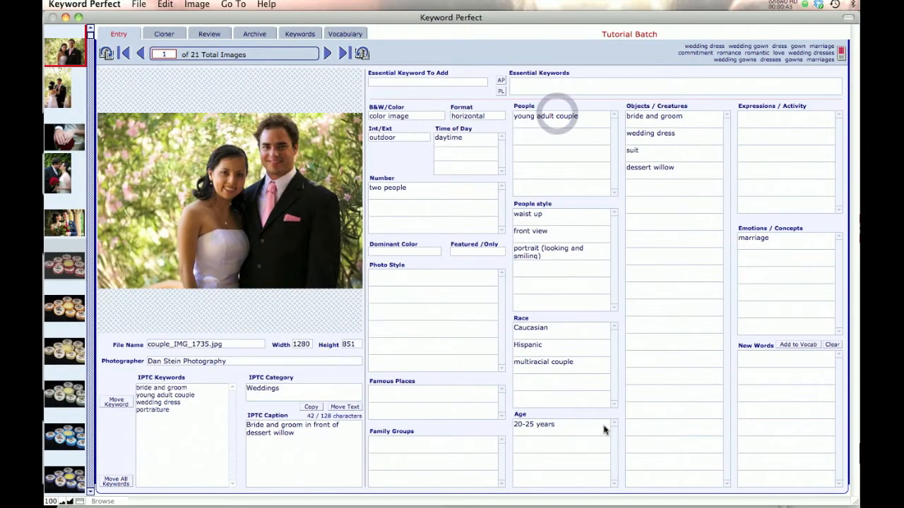
pyautogui.press('cmd+,')
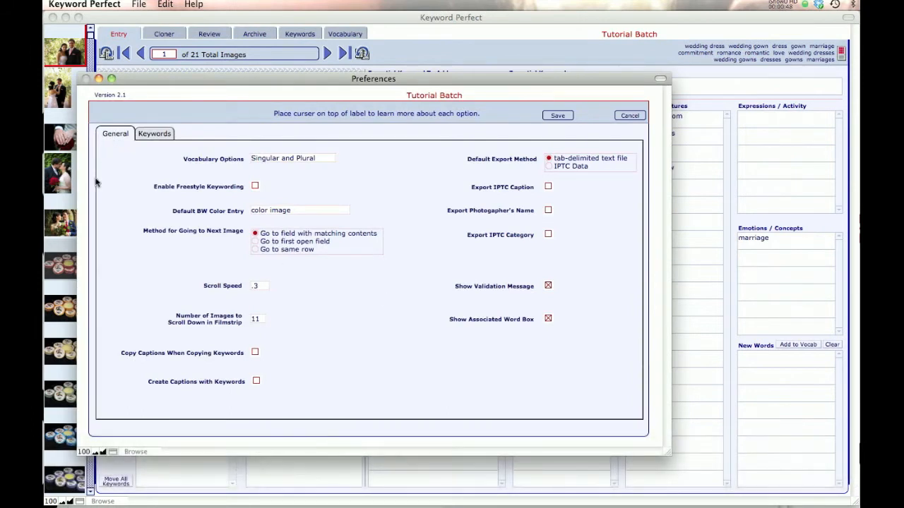
pyautogui.moveTo(494, 152)
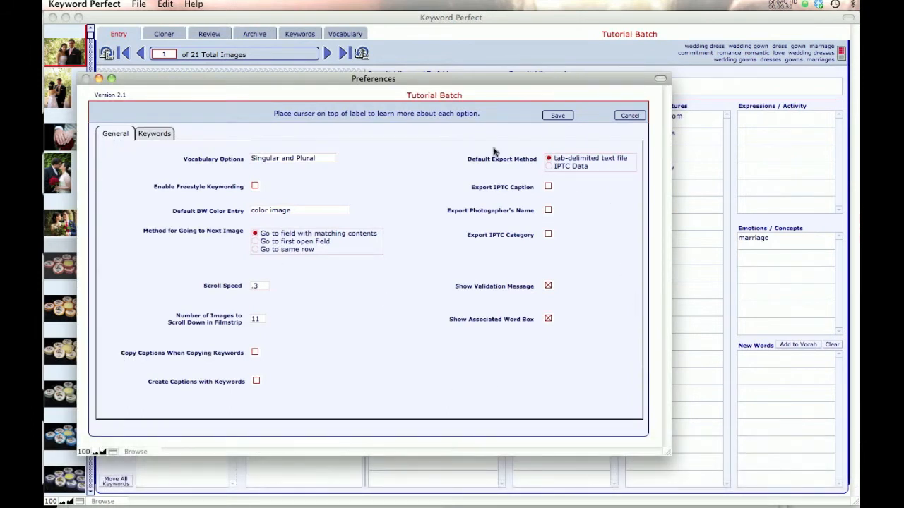
pyautogui.moveTo(285, 186)
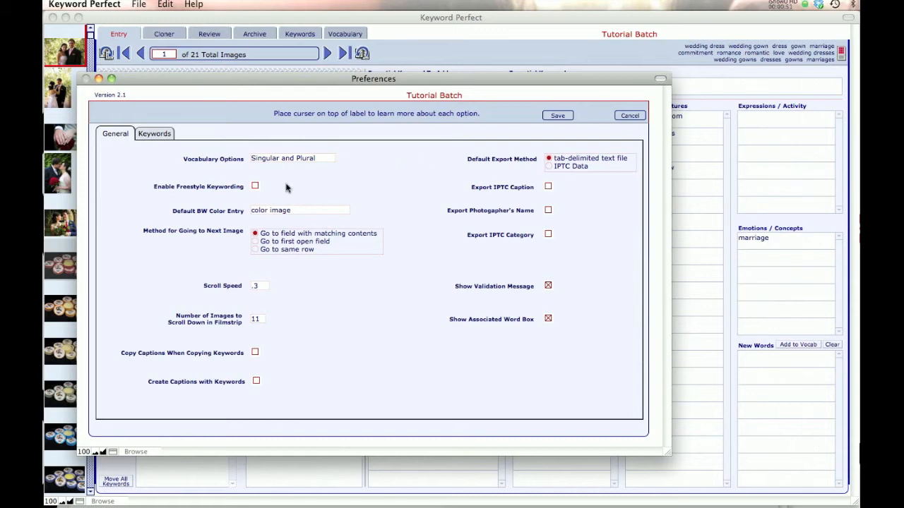
pyautogui.moveTo(206, 162)
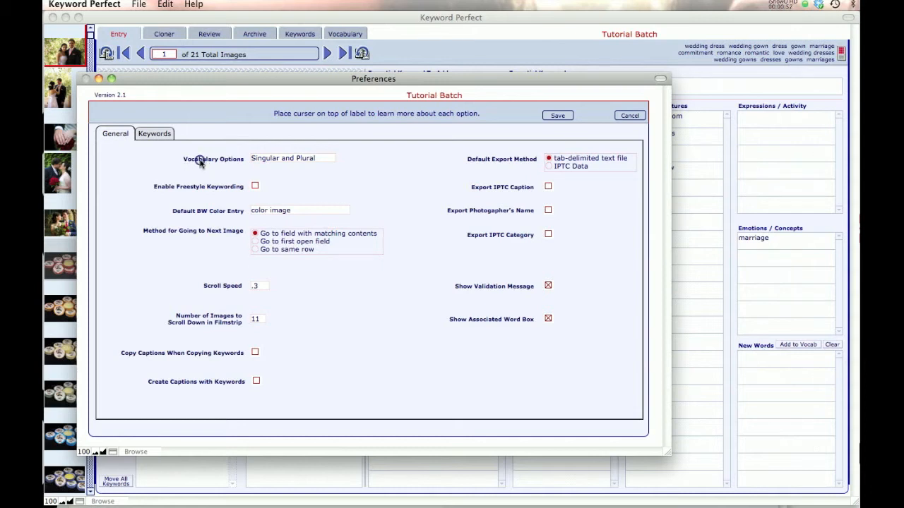
pyautogui.moveTo(192, 190)
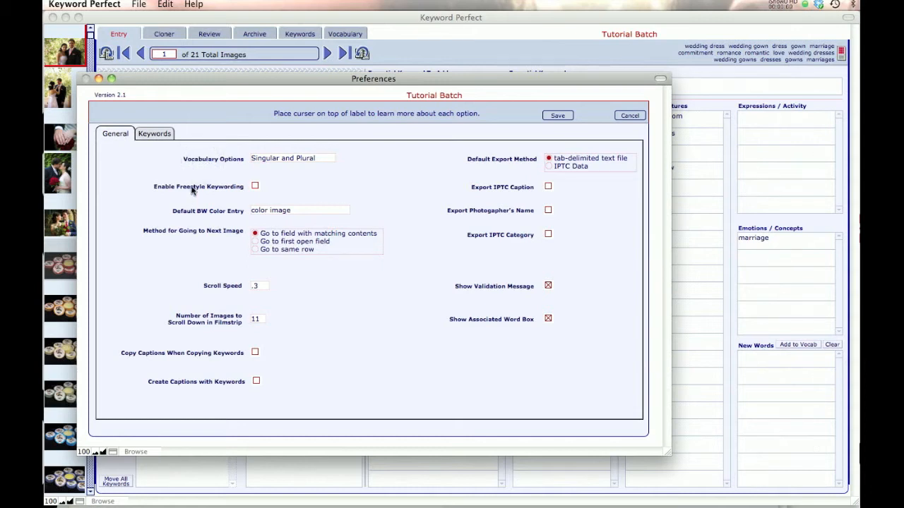
pyautogui.moveTo(198, 187)
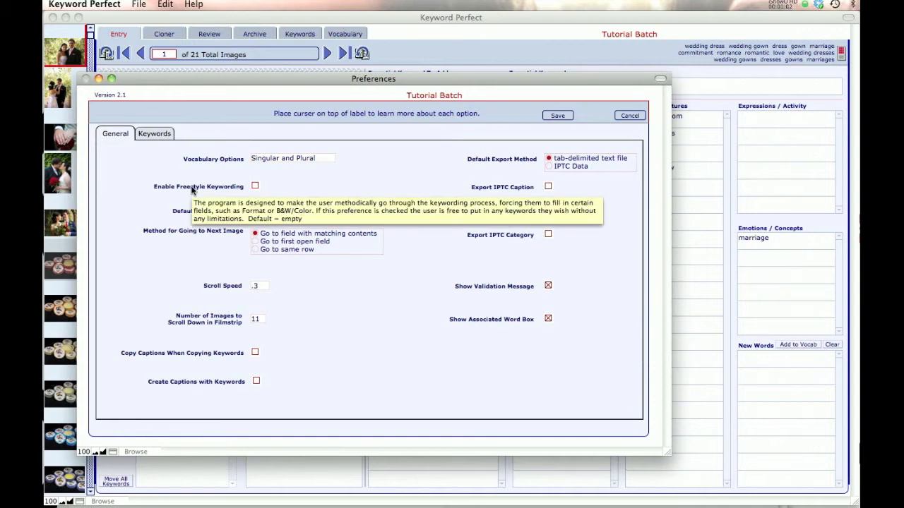
pyautogui.moveTo(207, 212)
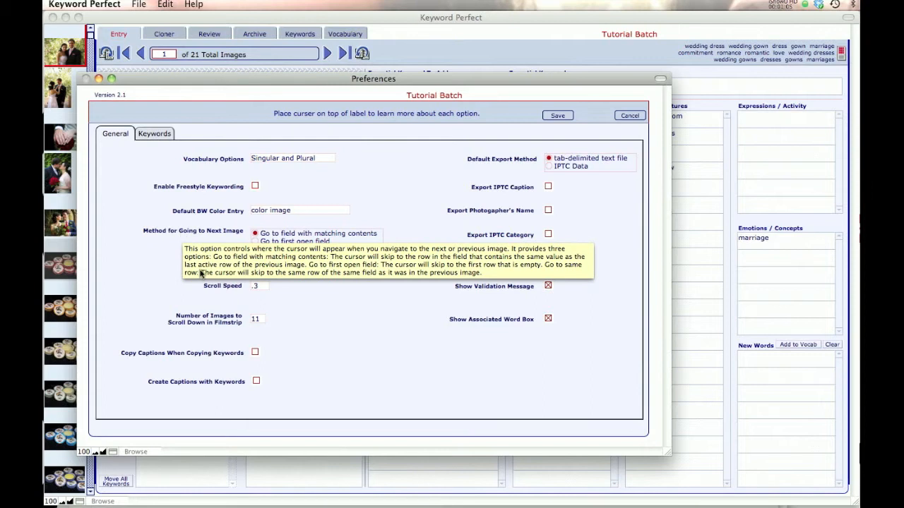
pyautogui.moveTo(223, 285)
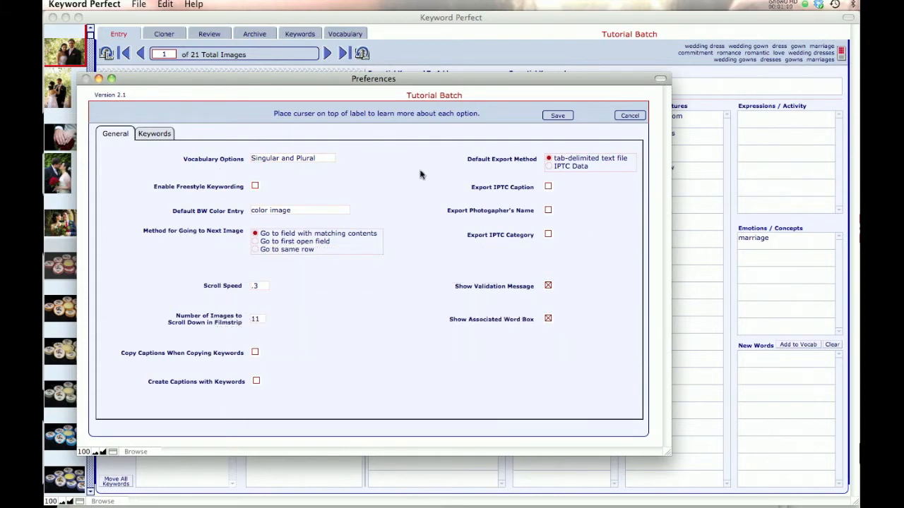
pyautogui.moveTo(206, 163)
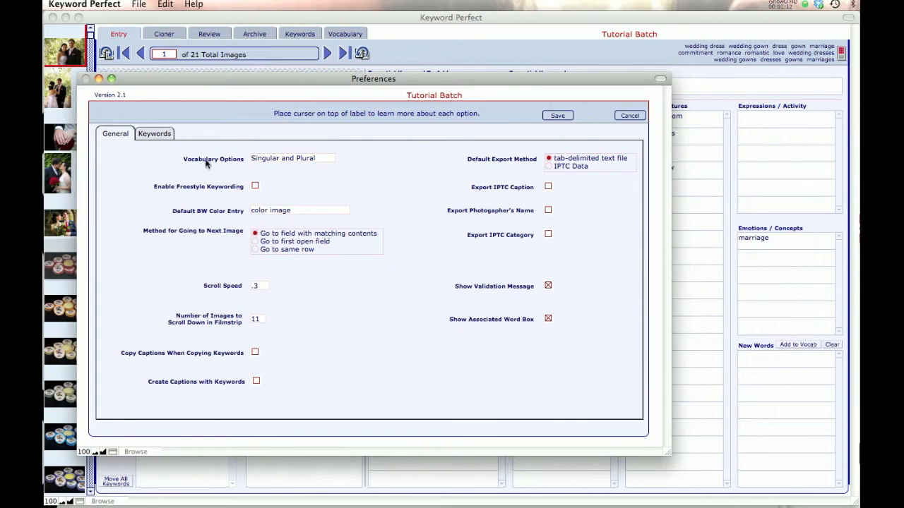
pyautogui.moveTo(243, 165)
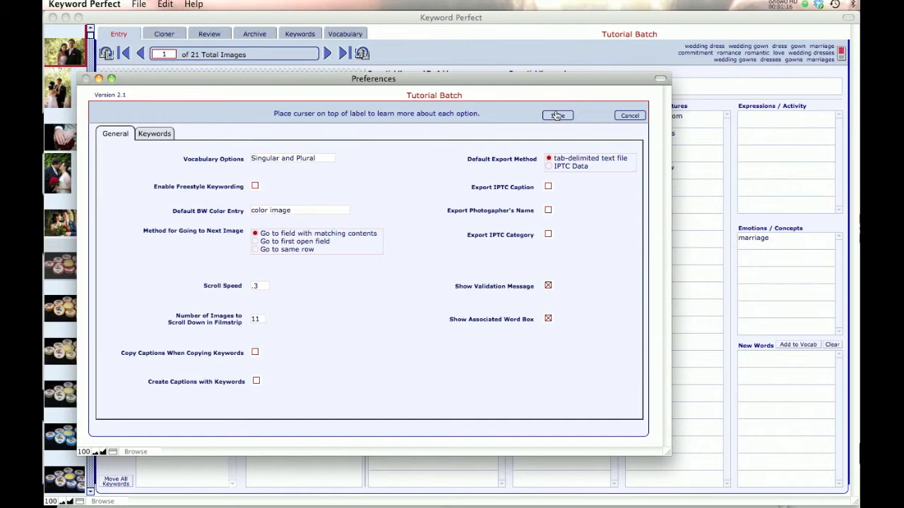
# Move to the vocabulary generators screen and reopen Preferences, shifting the window aside
pyautogui.click(557, 116)
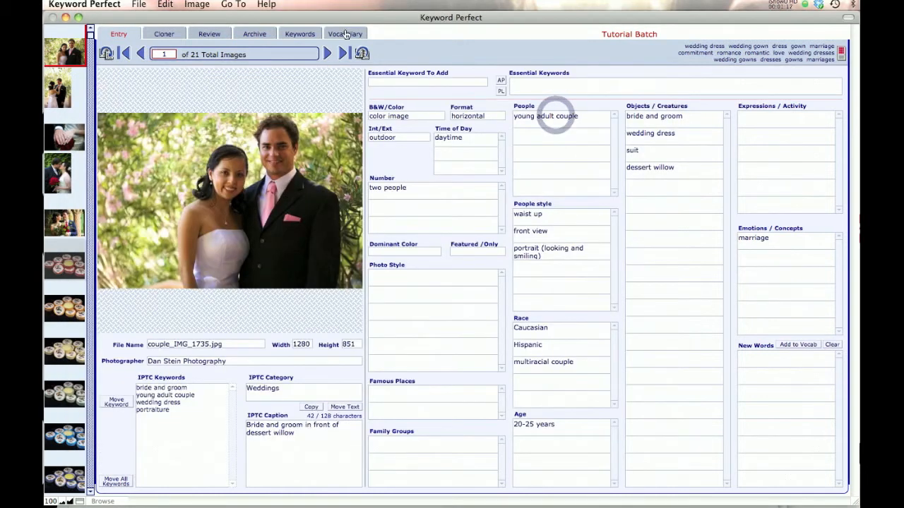
pyautogui.click(344, 34)
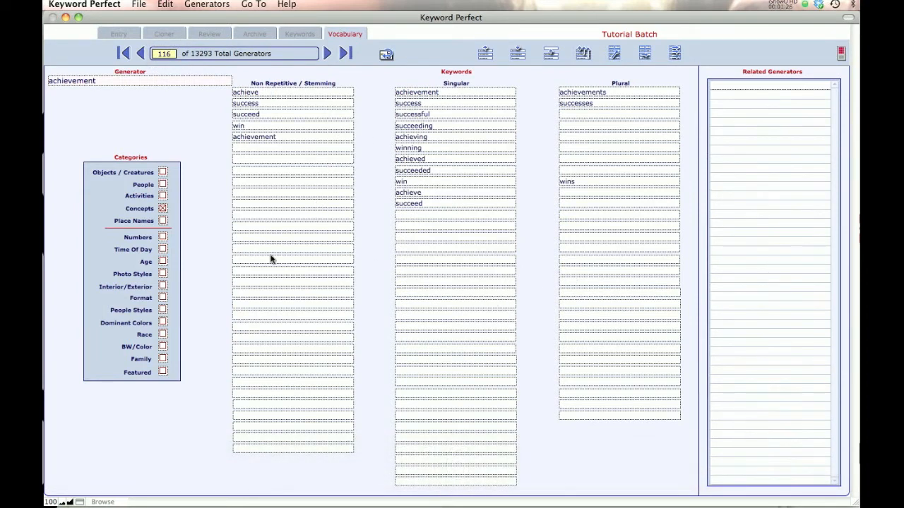
pyautogui.moveTo(624, 259)
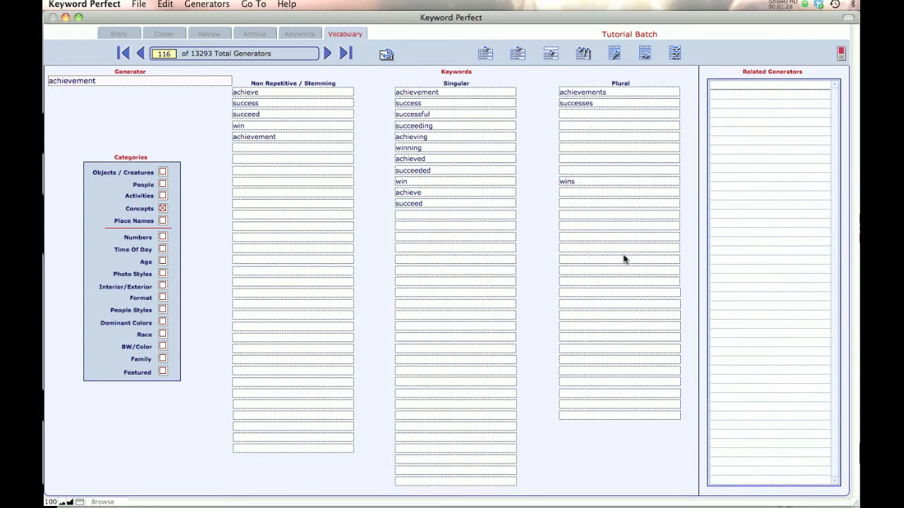
pyautogui.press('cmd+,')
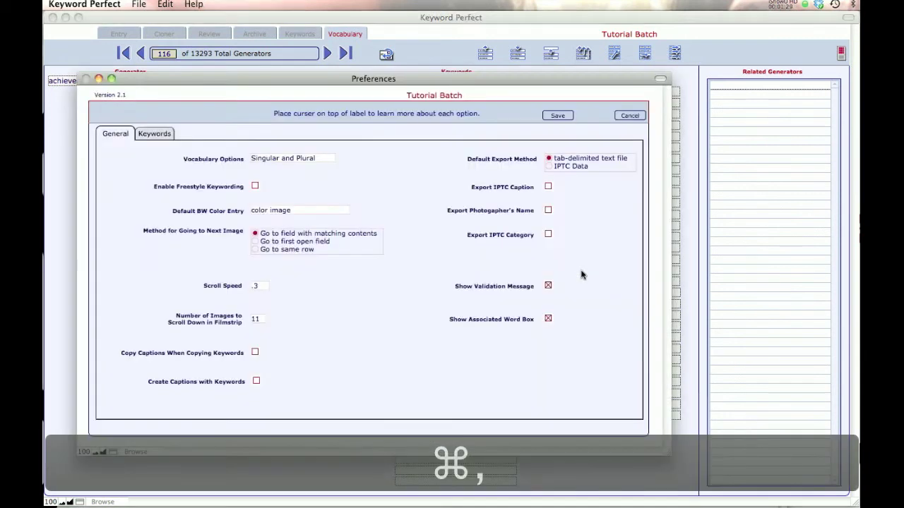
pyautogui.moveTo(372, 79); pyautogui.dragTo(449, 215)
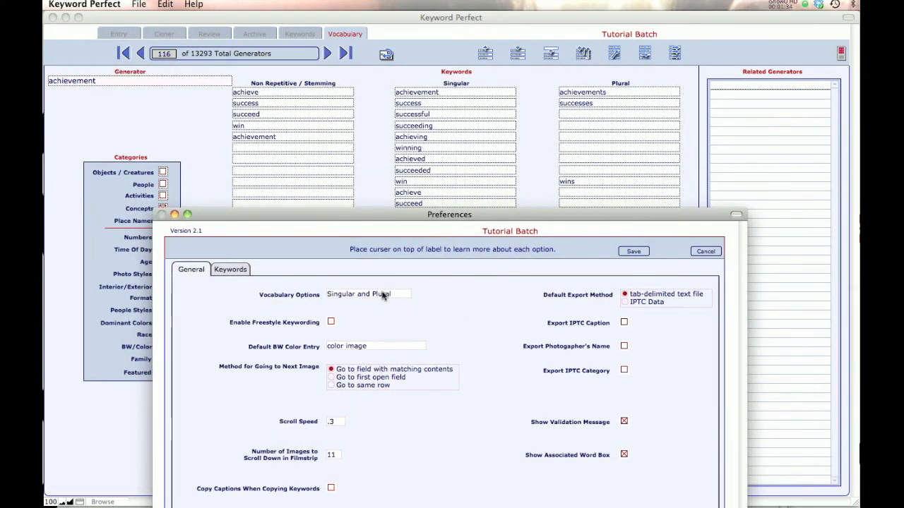
pyautogui.moveTo(417, 214)
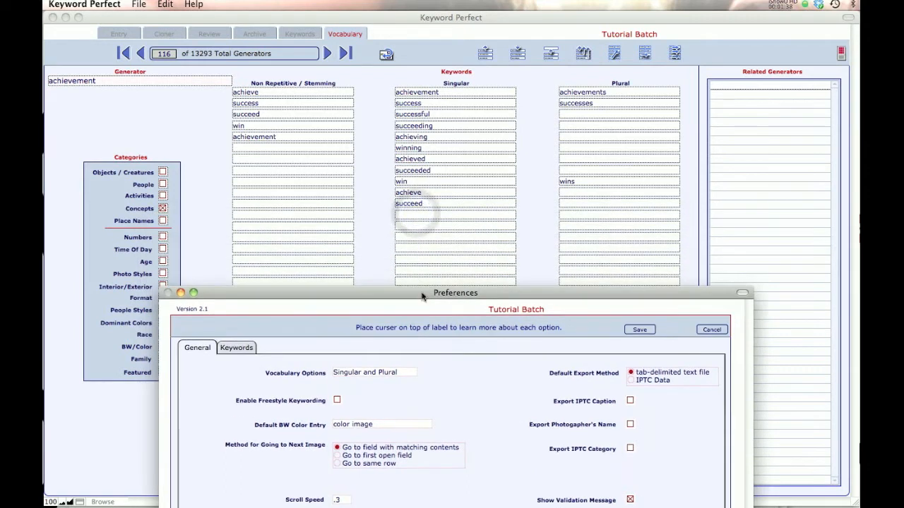
pyautogui.moveTo(608, 172)
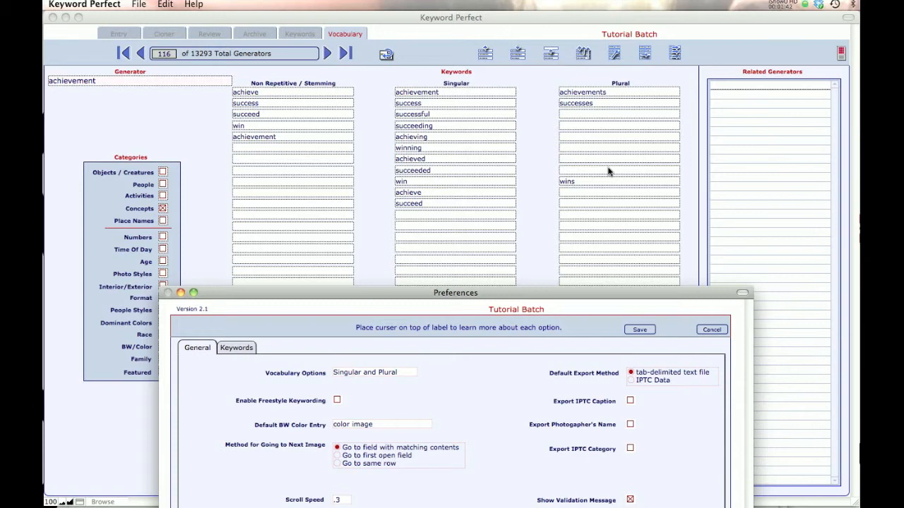
pyautogui.moveTo(483, 146)
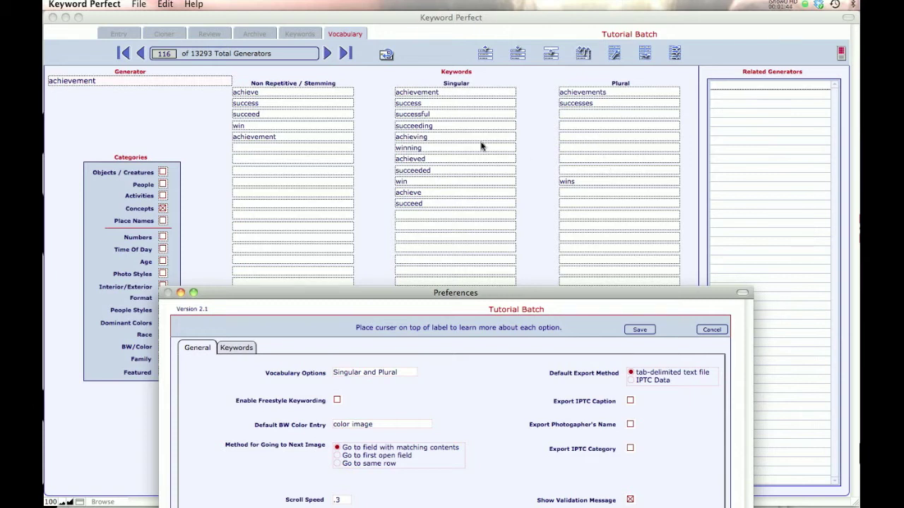
pyautogui.moveTo(427, 106)
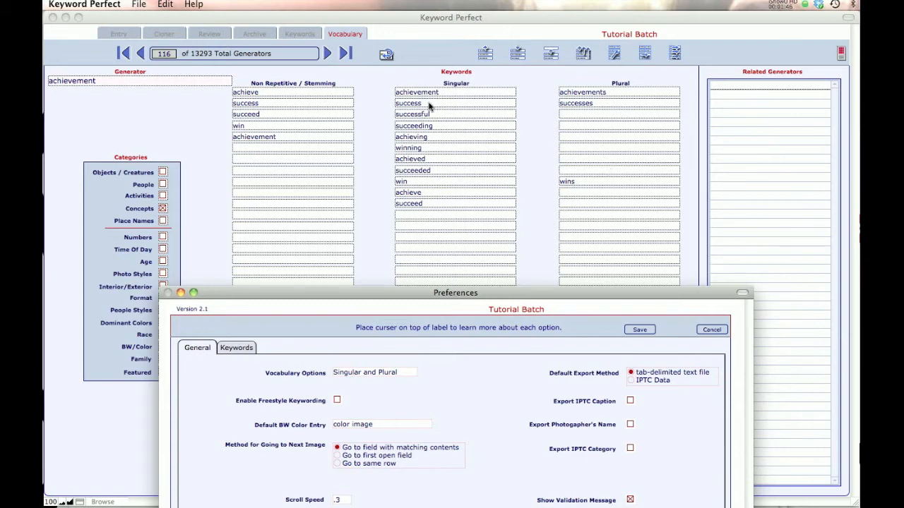
pyautogui.moveTo(585, 172)
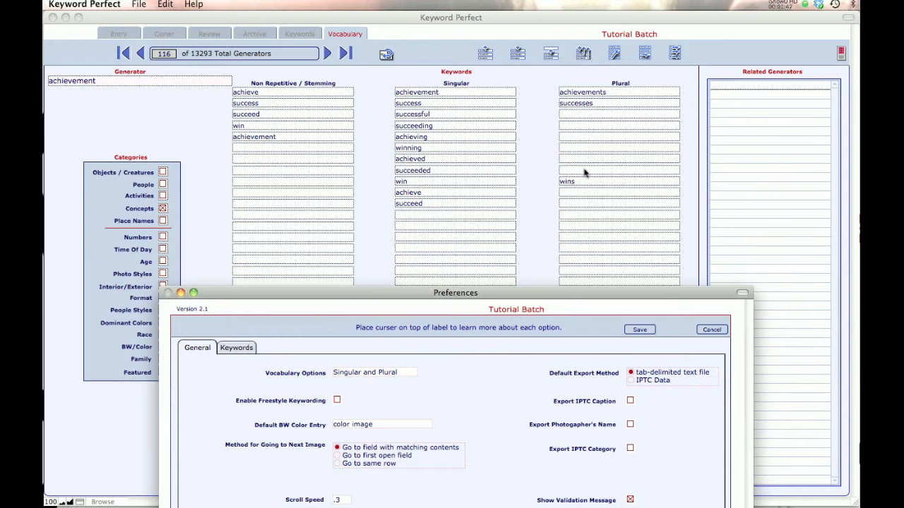
pyautogui.moveTo(400, 380)
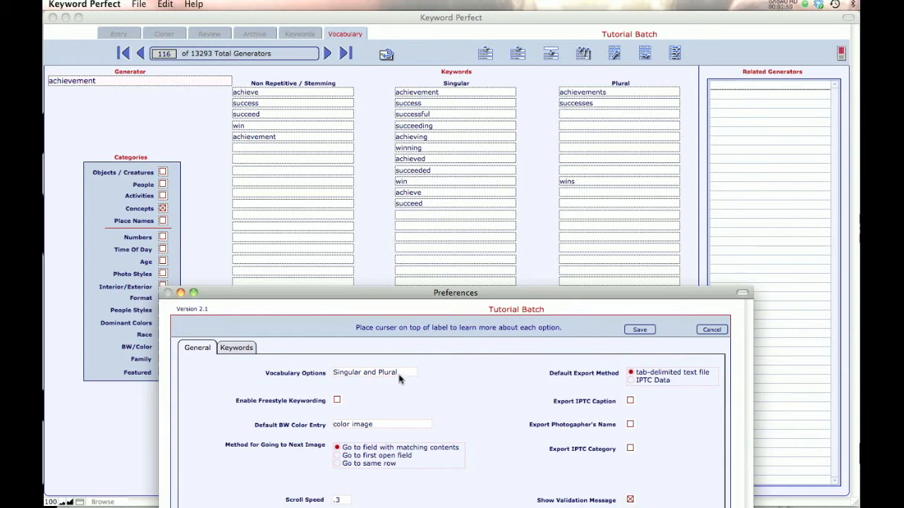
# Change Vocabulary Options to Singular, then to Non Repetitive
pyautogui.click(374, 373)
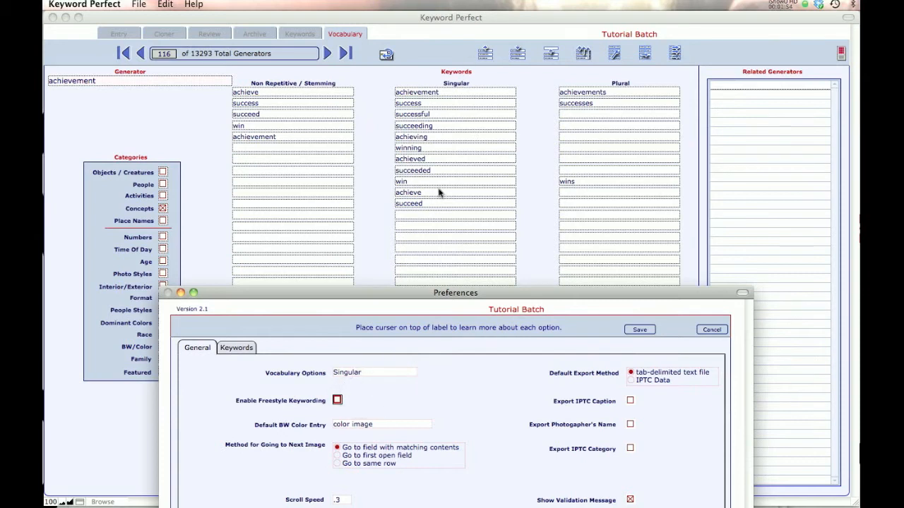
pyautogui.moveTo(429, 115)
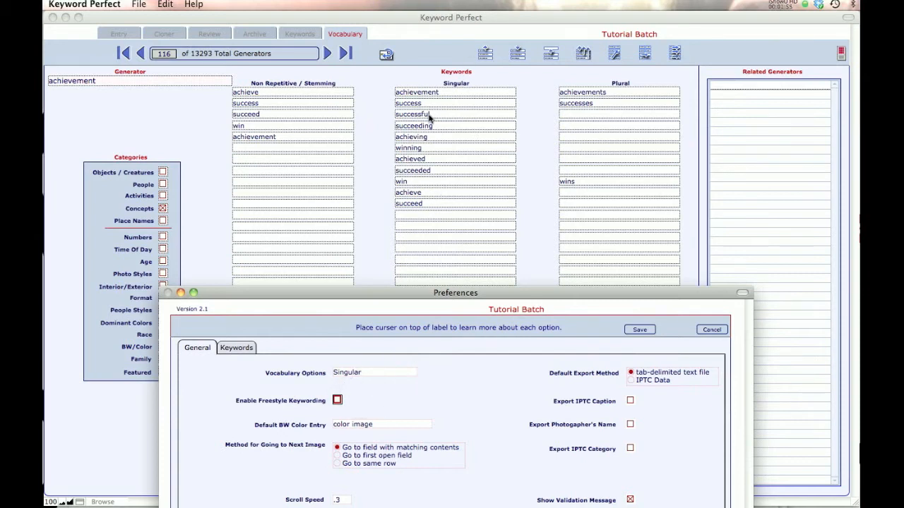
pyautogui.moveTo(418, 93)
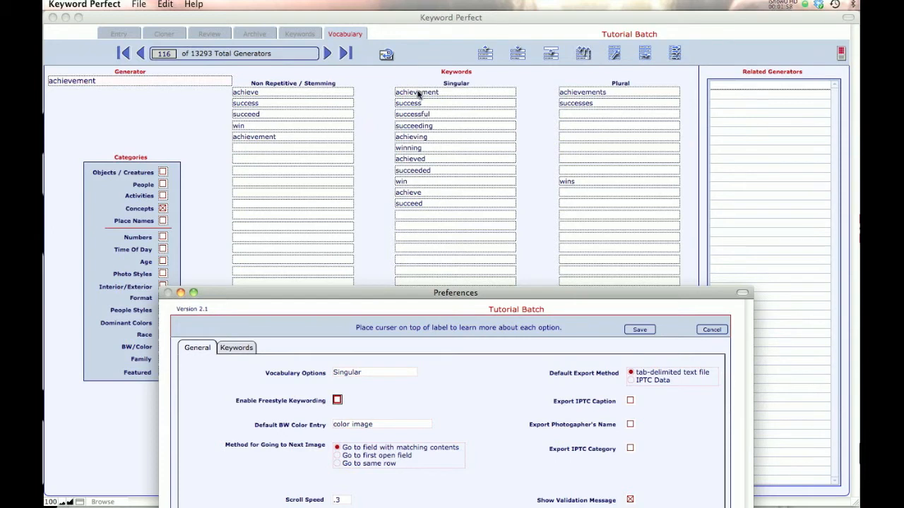
pyautogui.moveTo(412, 203)
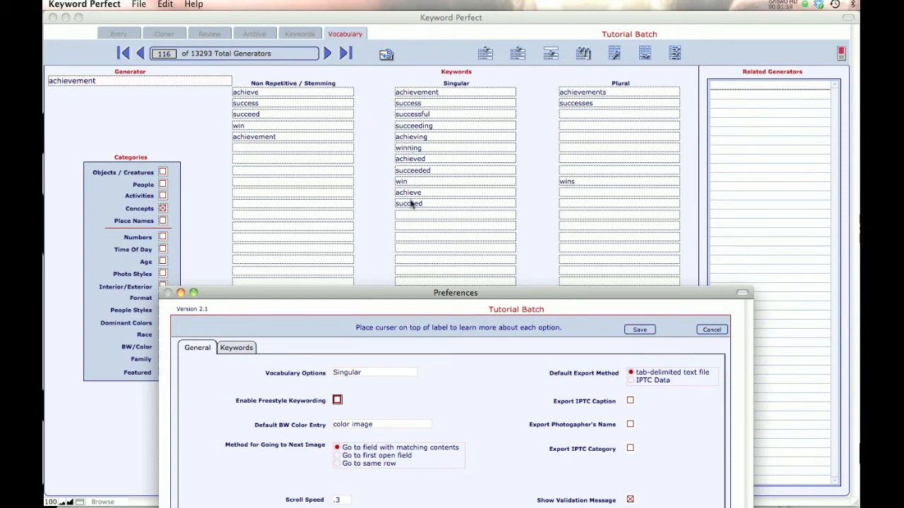
pyautogui.click(374, 373)
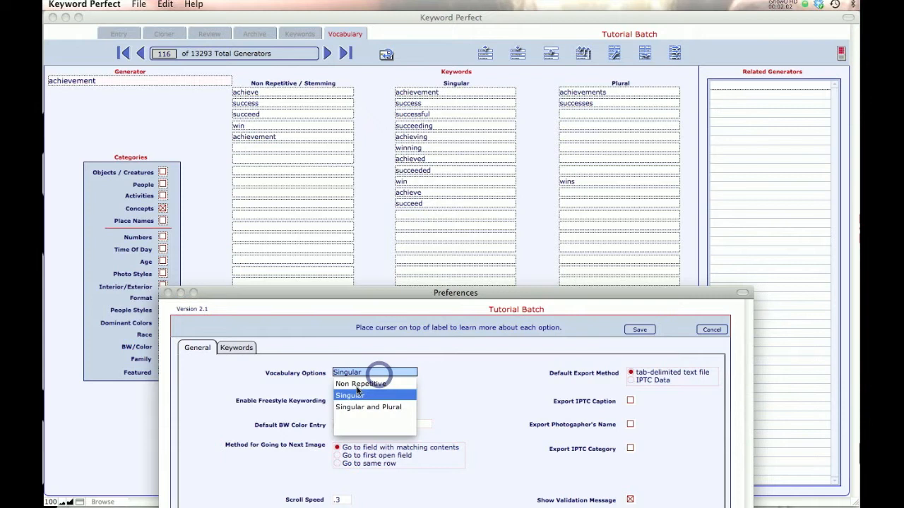
pyautogui.click(360, 384)
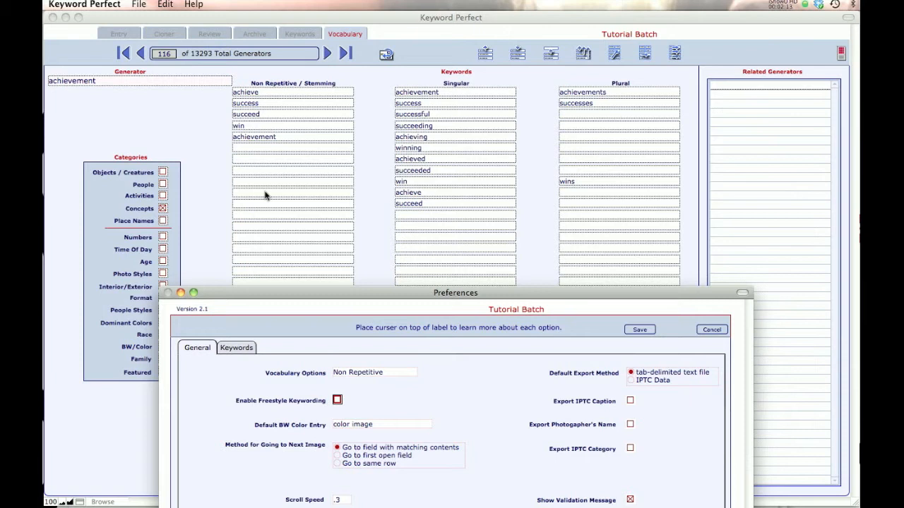
pyautogui.moveTo(297, 133)
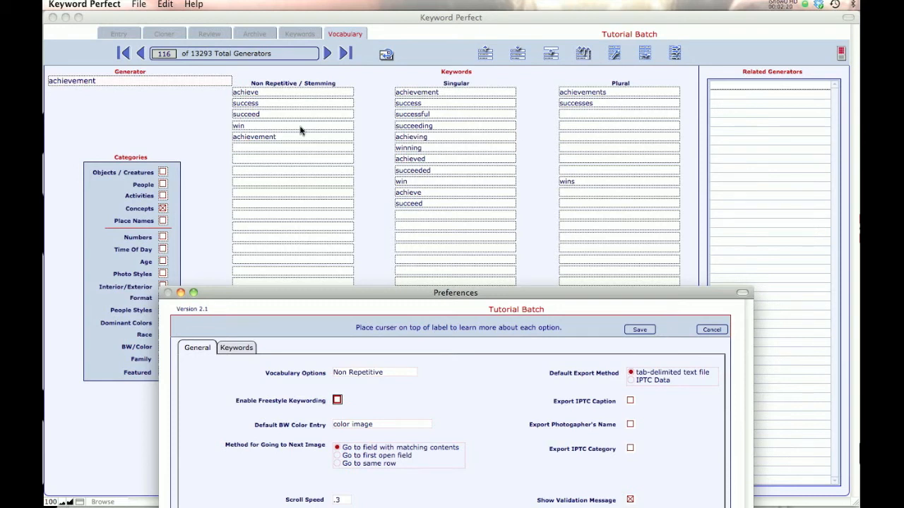
pyautogui.moveTo(277, 158)
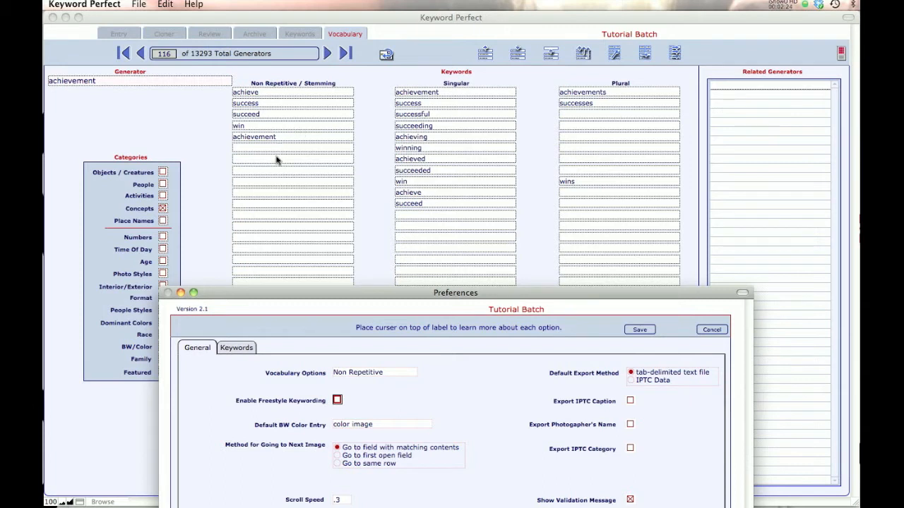
pyautogui.moveTo(288, 184)
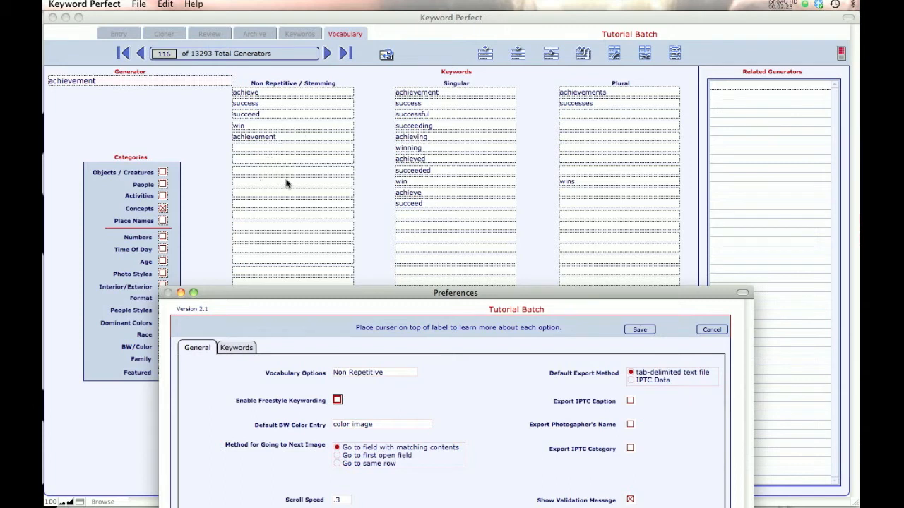
pyautogui.moveTo(274, 168)
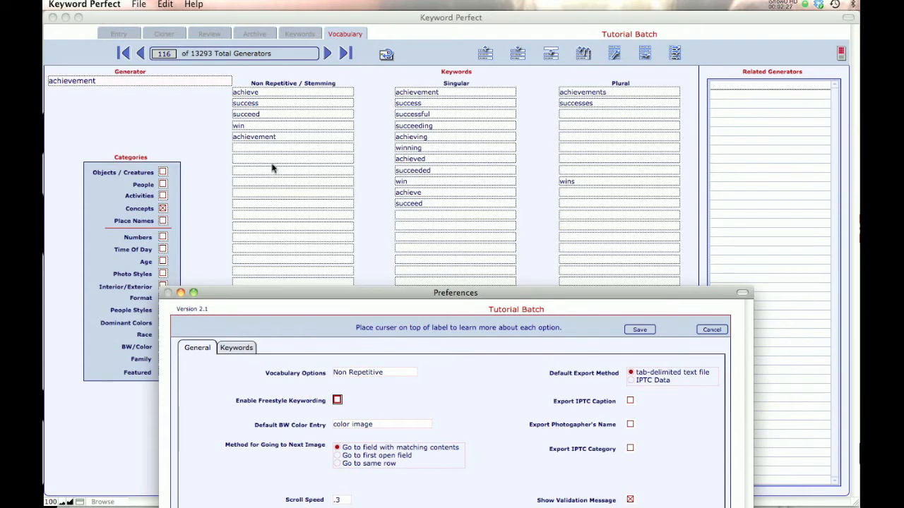
pyautogui.moveTo(305, 214)
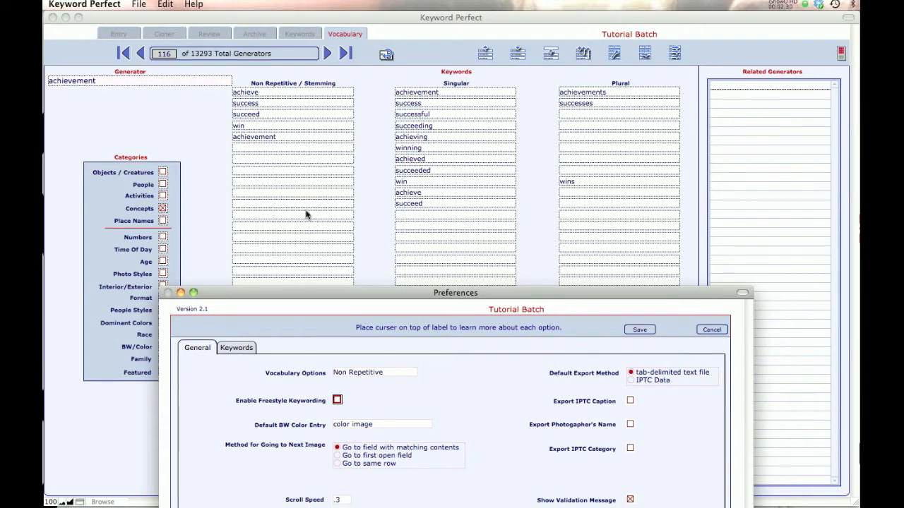
pyautogui.moveTo(692, 330)
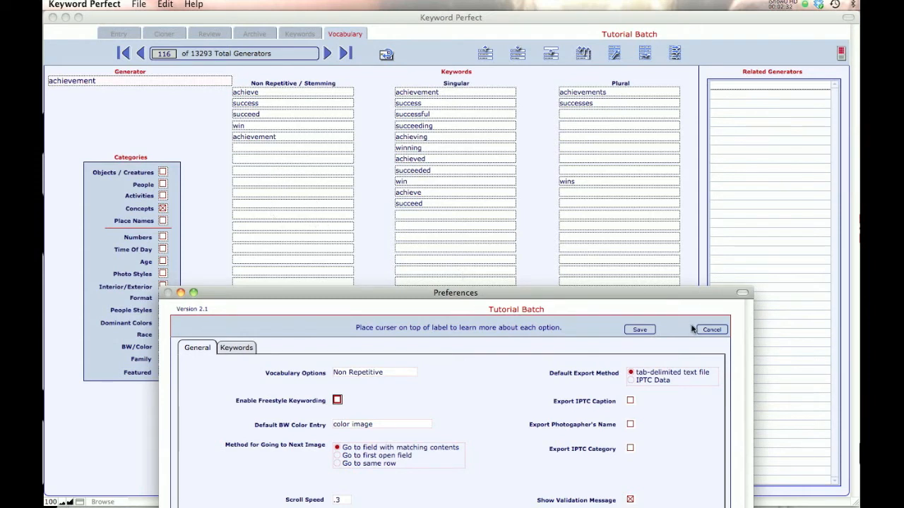
# Close Preferences, return to the image entry view and reopen Preferences there
pyautogui.click(711, 330)
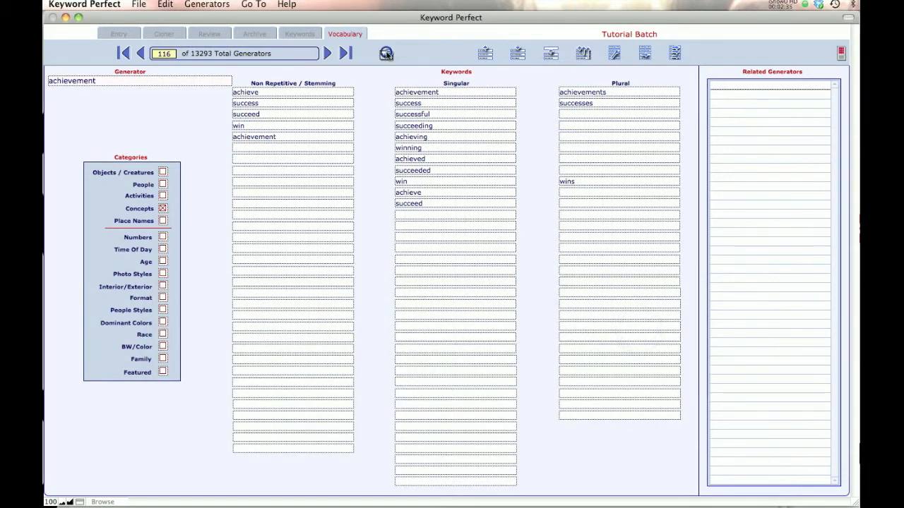
pyautogui.click(119, 34)
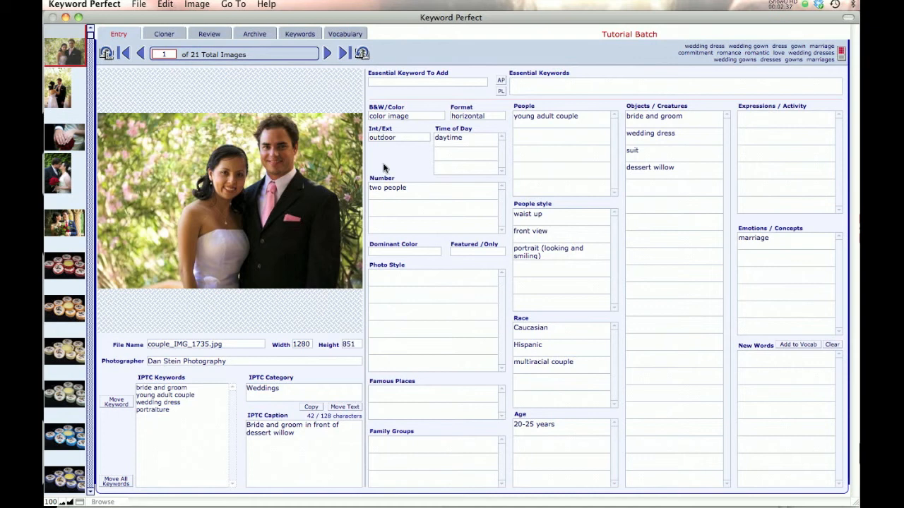
pyautogui.moveTo(423, 141)
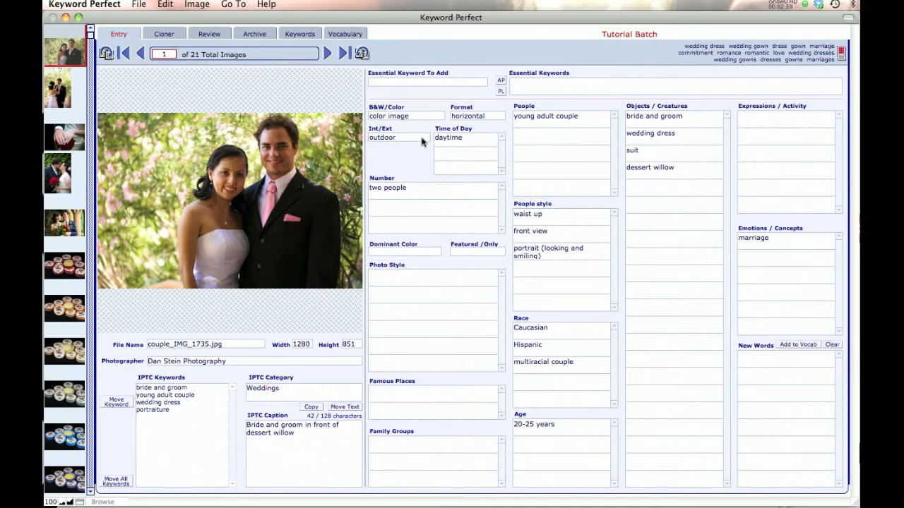
pyautogui.moveTo(444, 407)
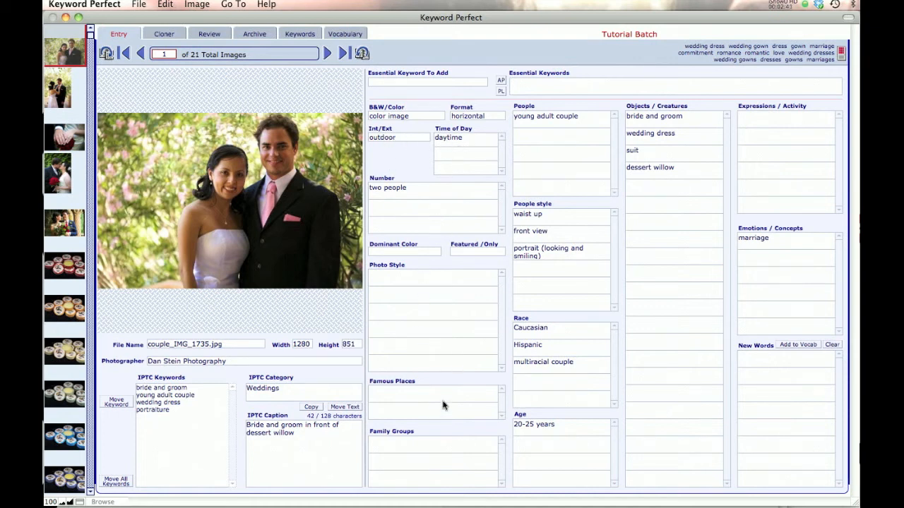
pyautogui.moveTo(633, 251)
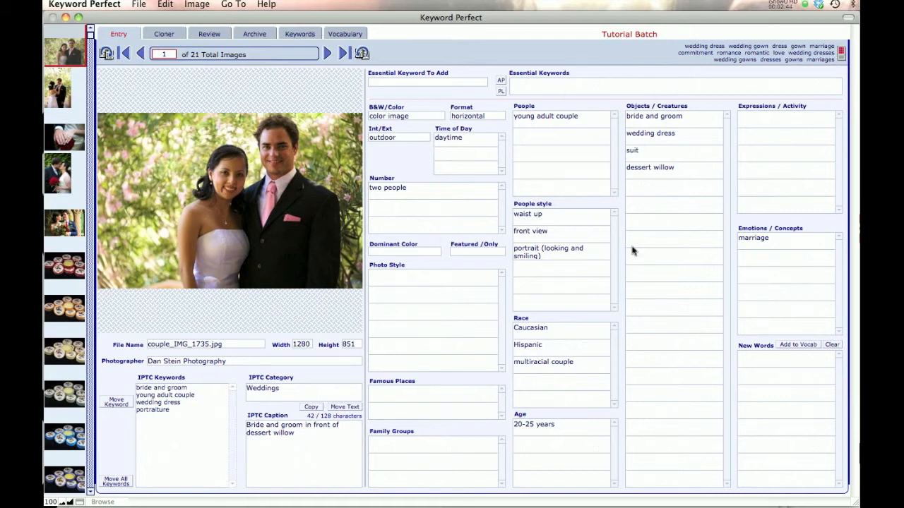
pyautogui.moveTo(672, 175)
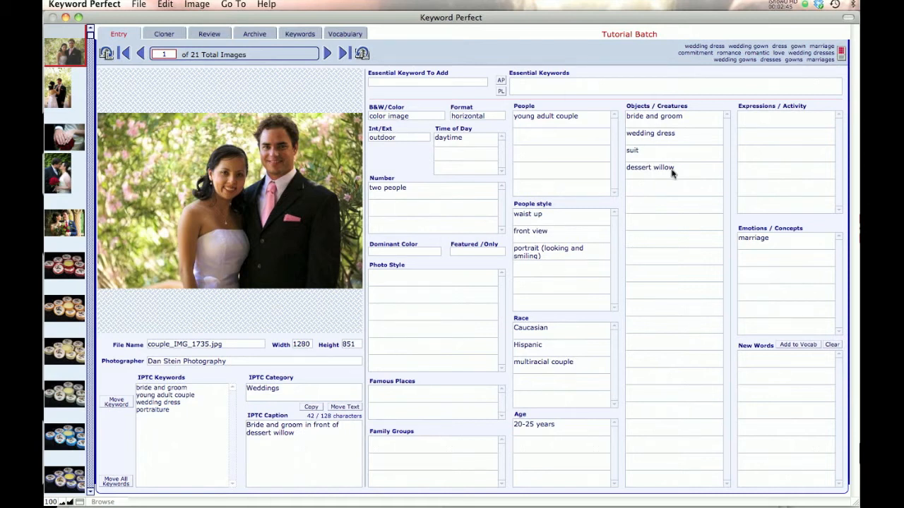
pyautogui.moveTo(650, 166)
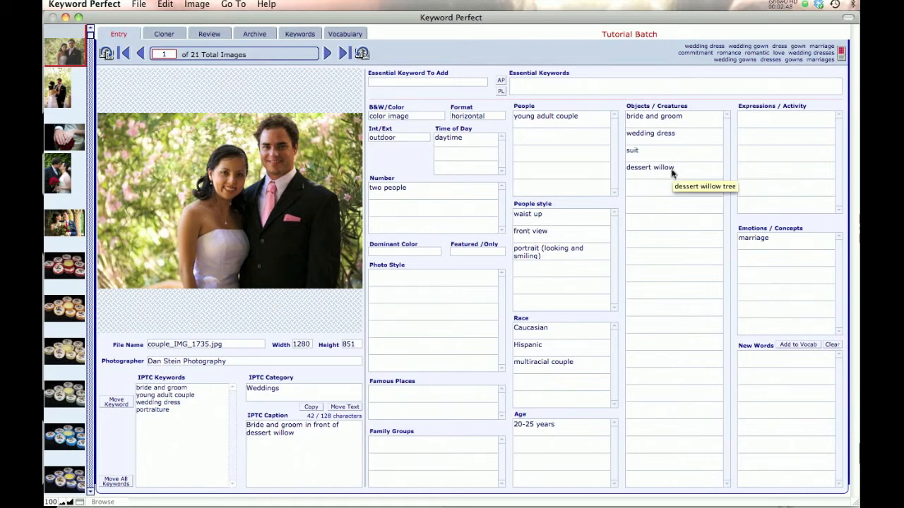
pyautogui.press('cmd+,')
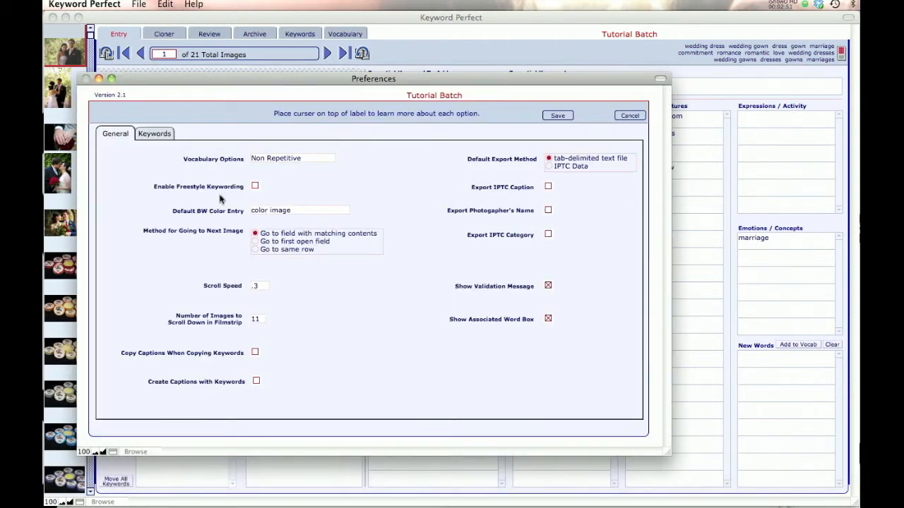
# Enable freestyle keywording, save, and tag Objects / Creatures with 'wedding dress' and 'bride and groom'
pyautogui.click(254, 187)
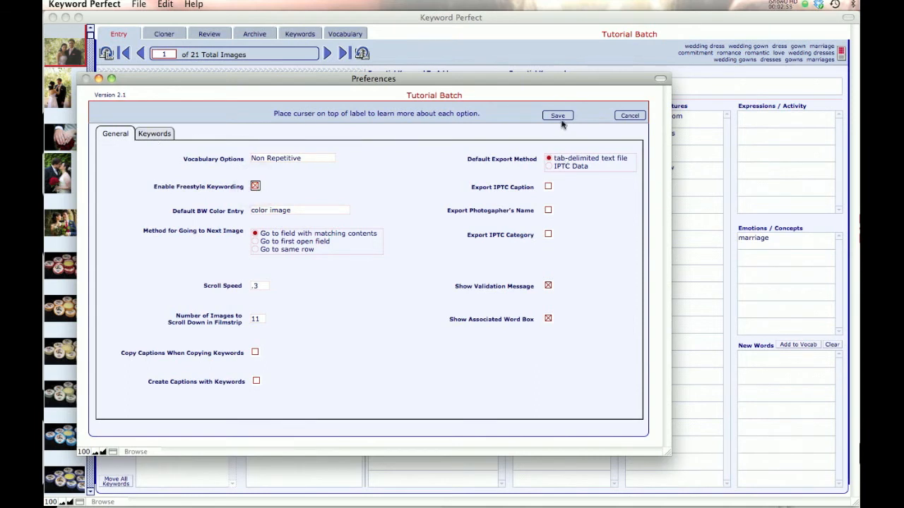
pyautogui.click(557, 116)
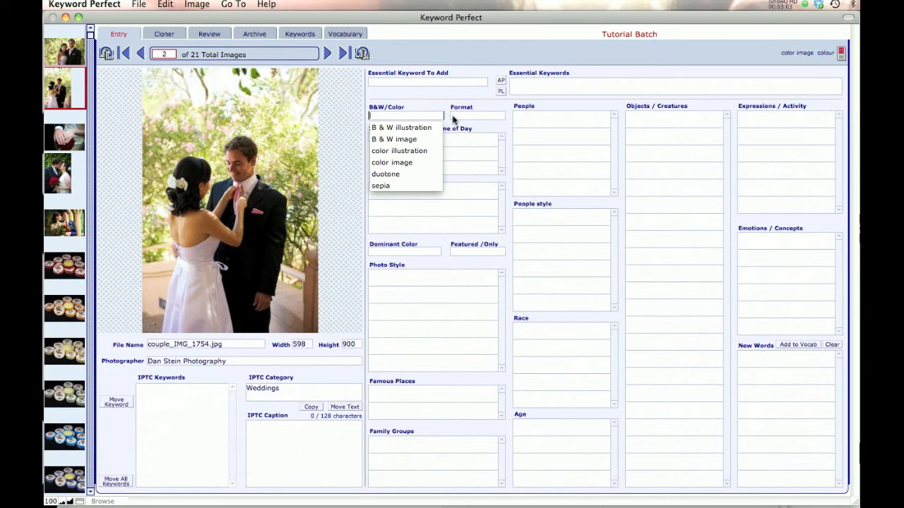
pyautogui.click(672, 117)
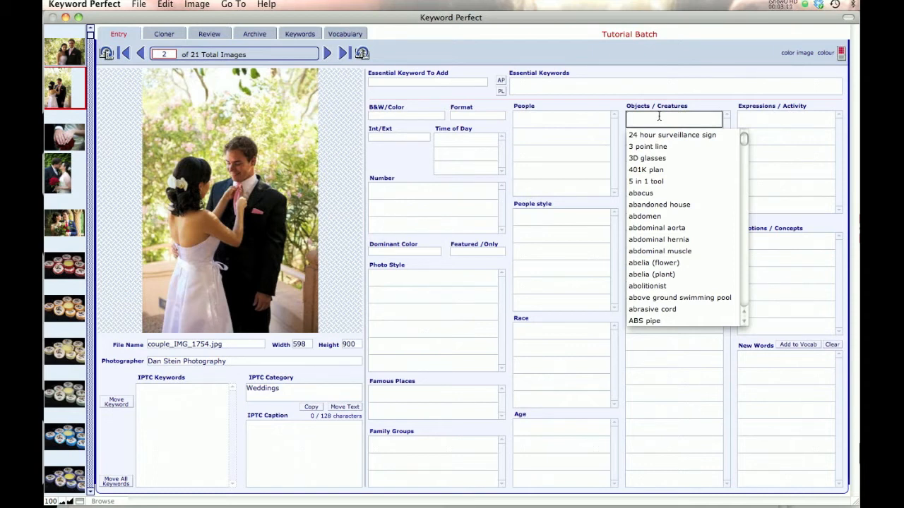
pyautogui.write('wedding dress')
pyautogui.write('bride')
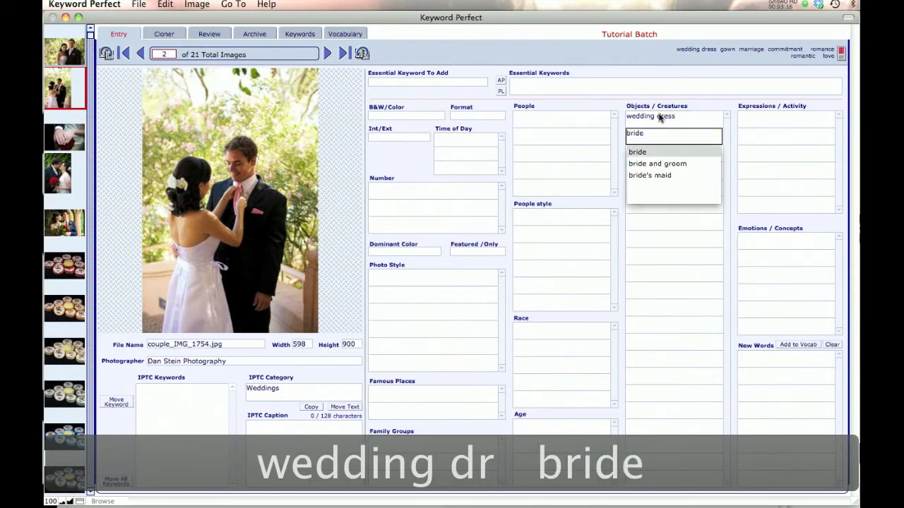
pyautogui.click(657, 164)
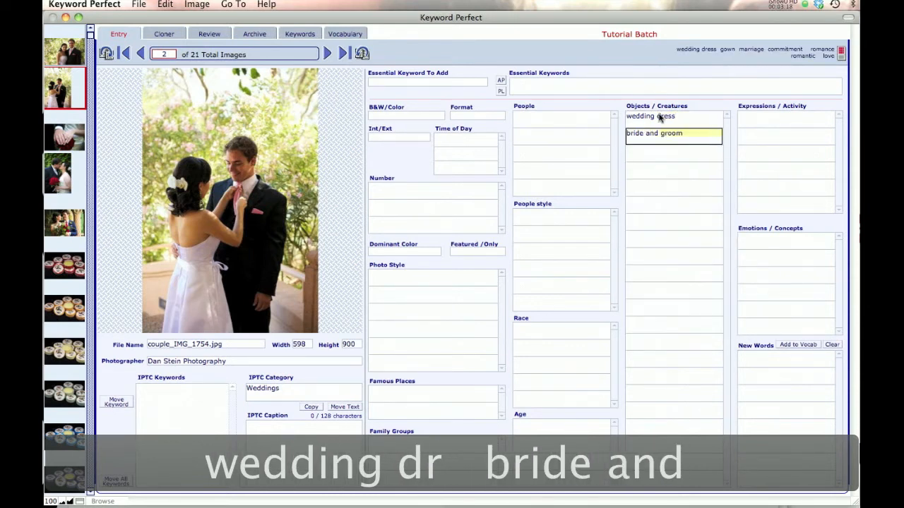
# Turn off freestyle keywording and set Default BW Color Entry to sepia
pyautogui.press('cmd+,')
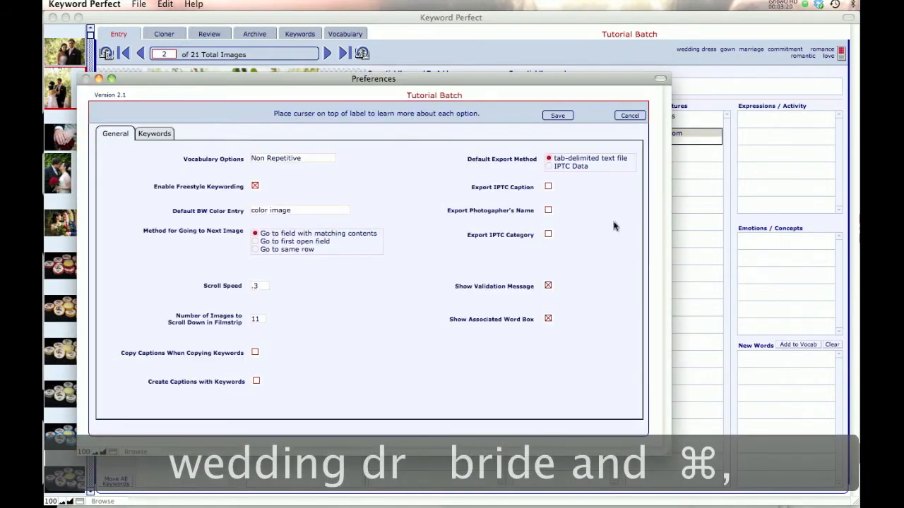
pyautogui.moveTo(257, 95)
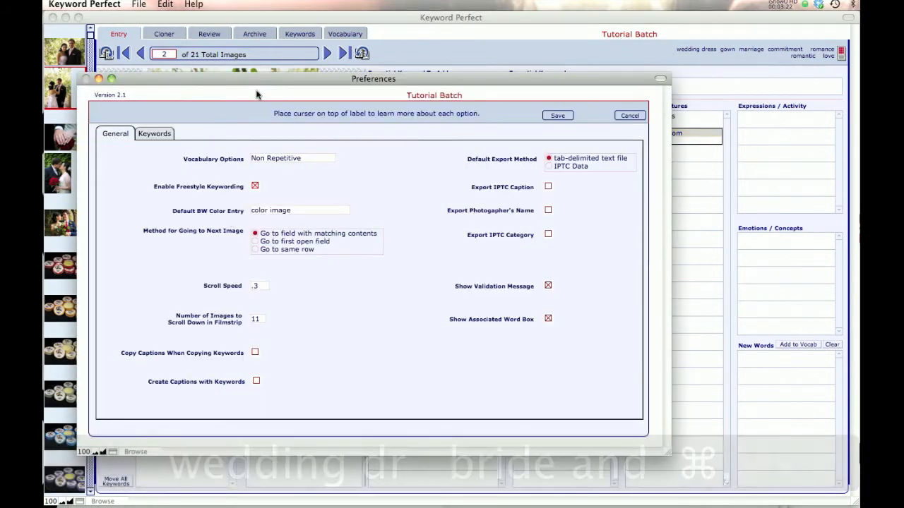
pyautogui.click(254, 186)
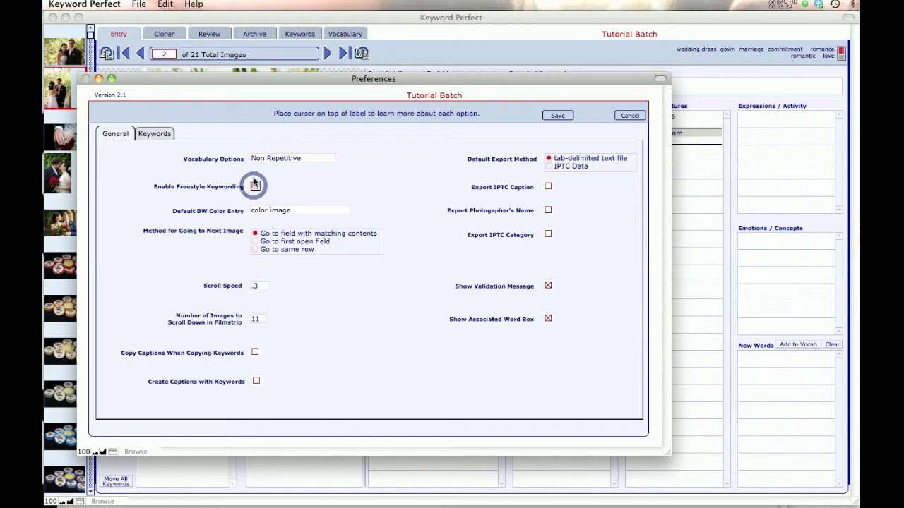
pyautogui.moveTo(373, 80); pyautogui.dragTo(393, 192)
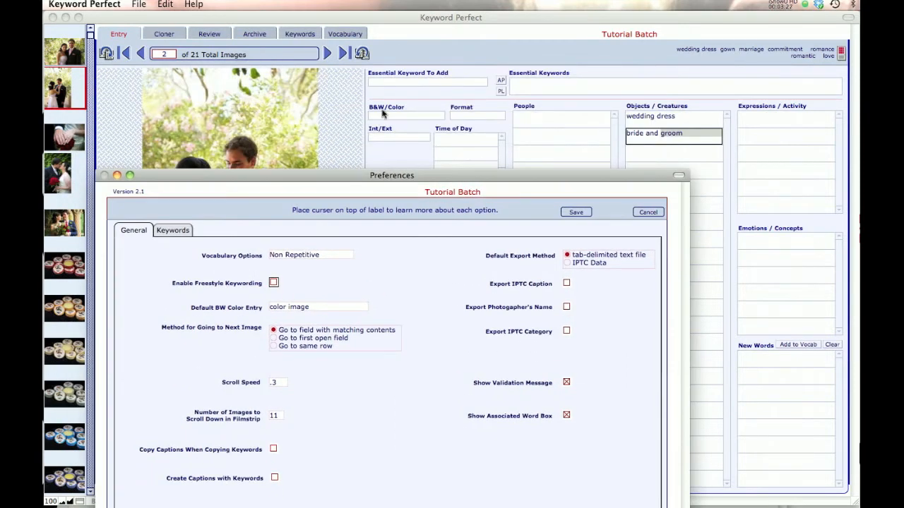
pyautogui.moveTo(397, 117)
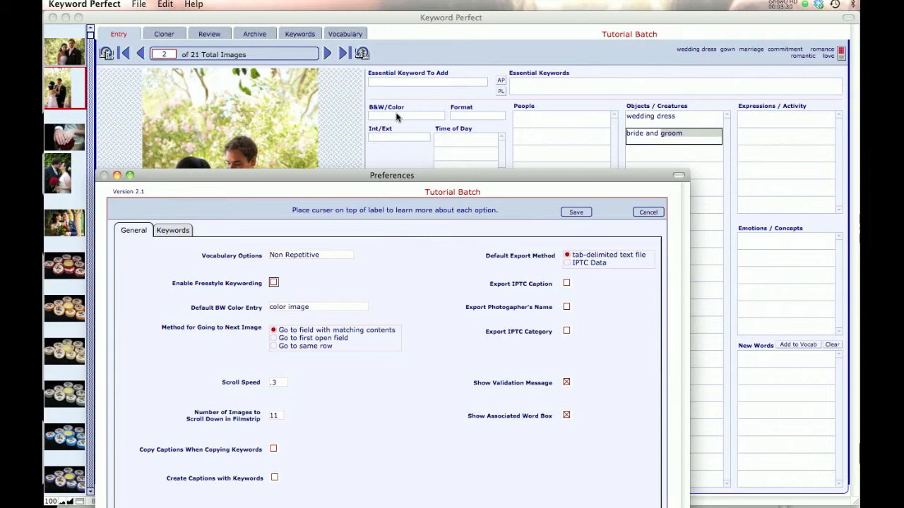
pyautogui.moveTo(353, 283)
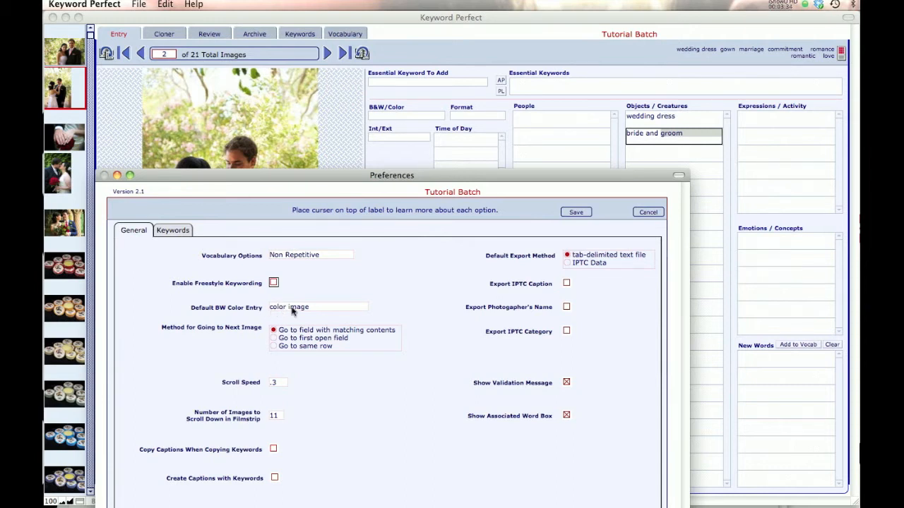
pyautogui.click(316, 306)
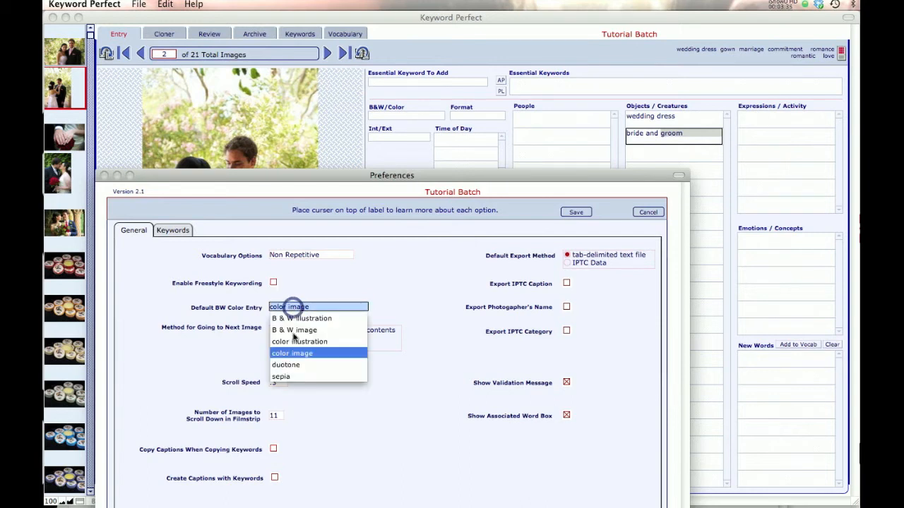
pyautogui.click(279, 375)
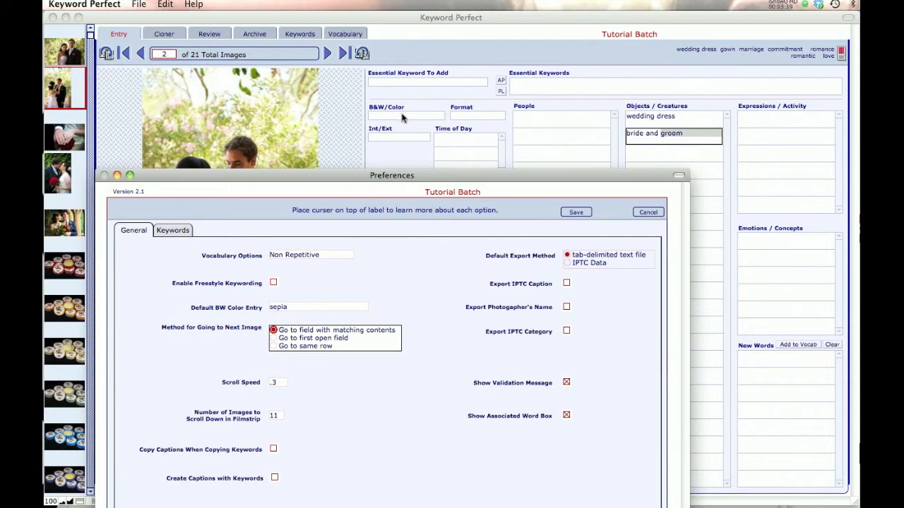
pyautogui.moveTo(382, 119)
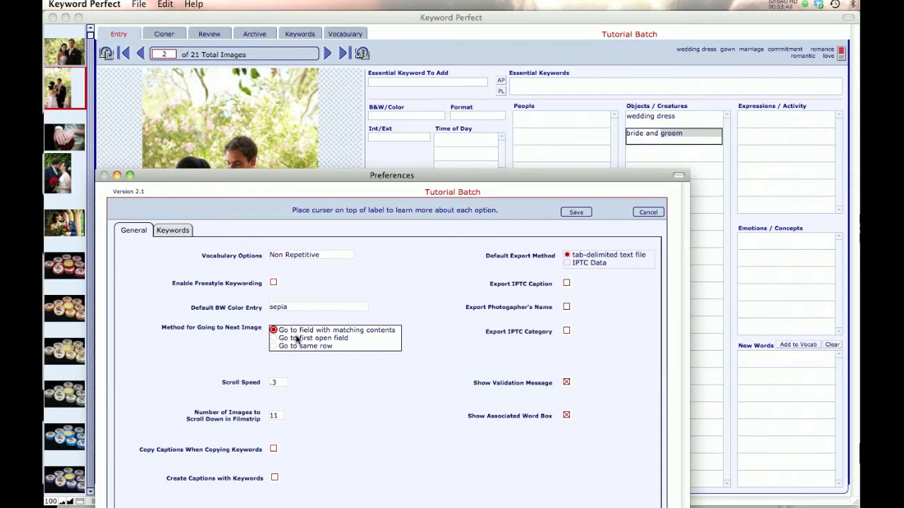
pyautogui.moveTo(549, 243)
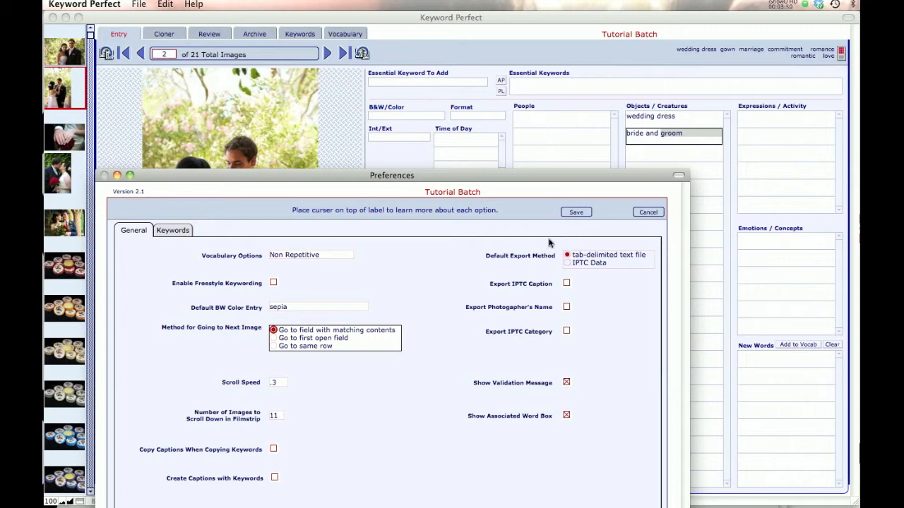
pyautogui.moveTo(638, 137)
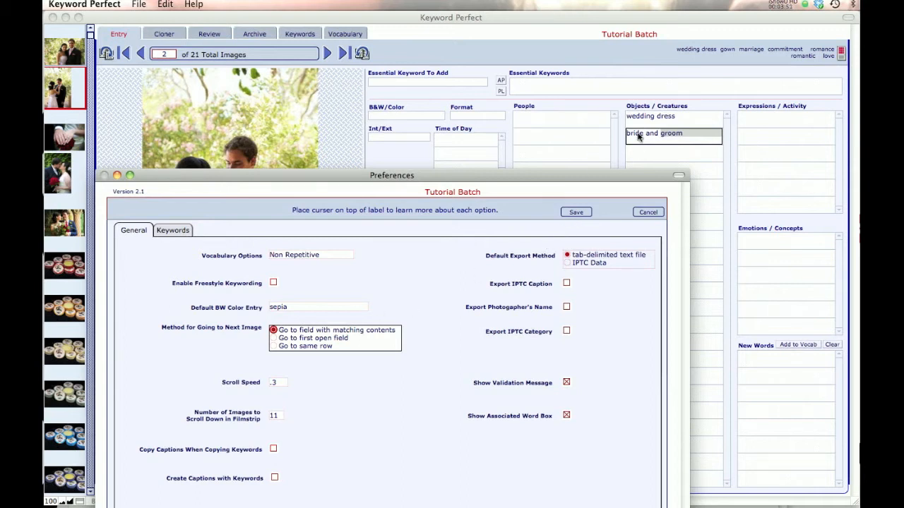
pyautogui.moveTo(681, 139)
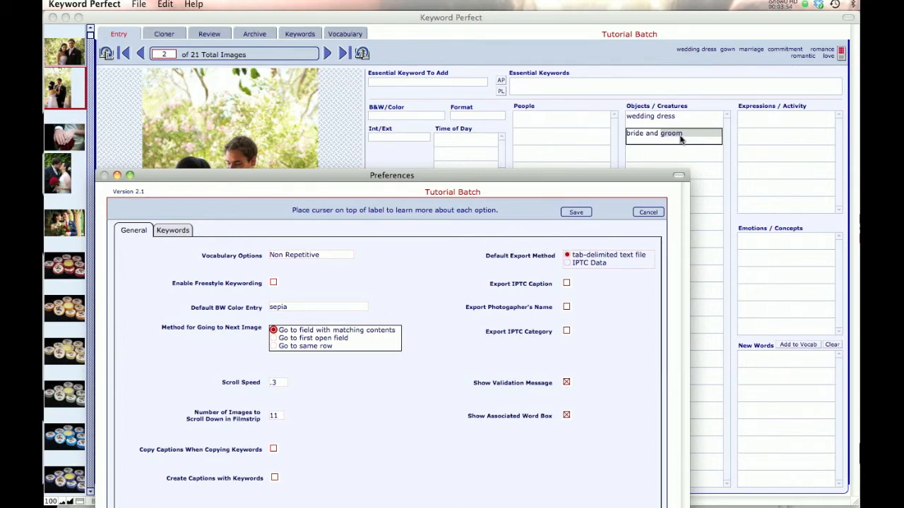
pyautogui.moveTo(286, 346)
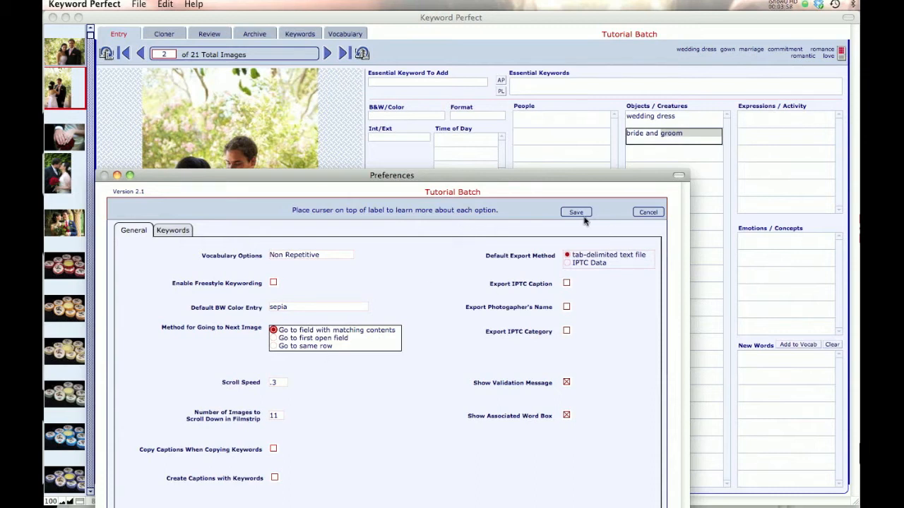
# Save preferences, then set the next-image method to Go to first open field and save
pyautogui.click(576, 212)
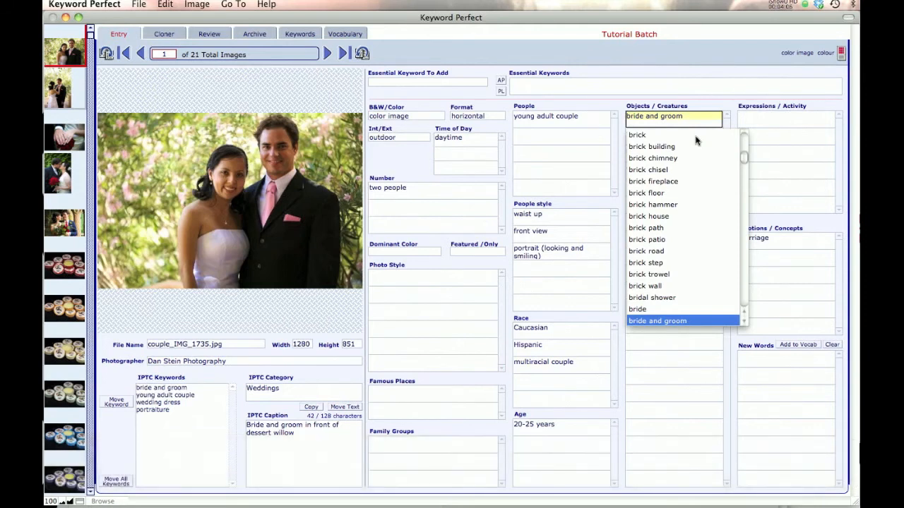
pyautogui.click(328, 53)
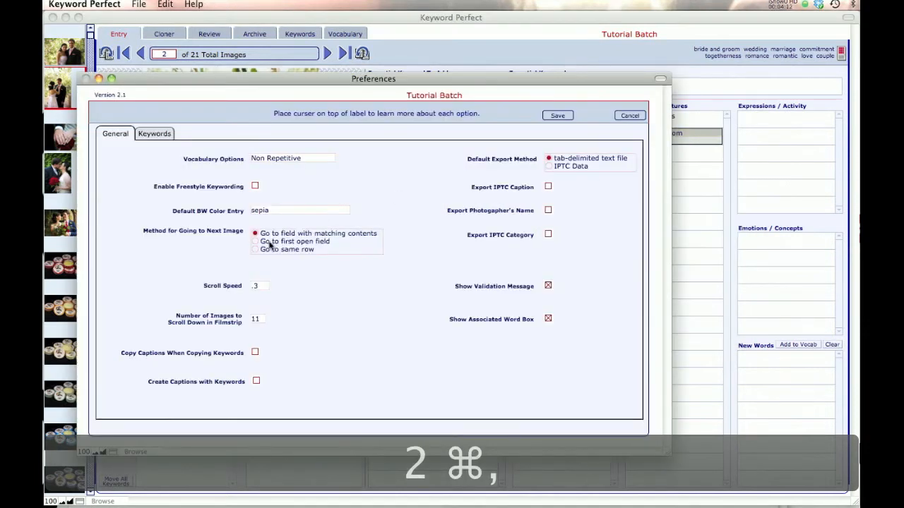
pyautogui.click(254, 240)
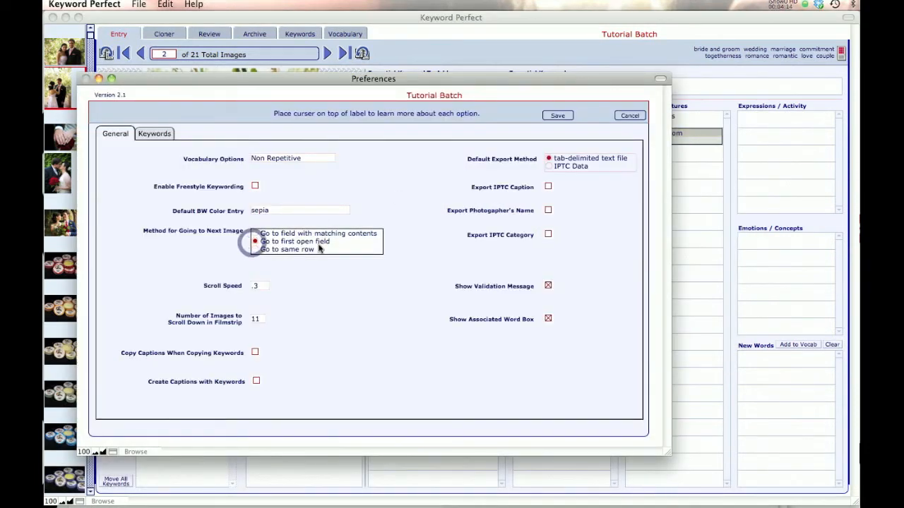
pyautogui.click(627, 116)
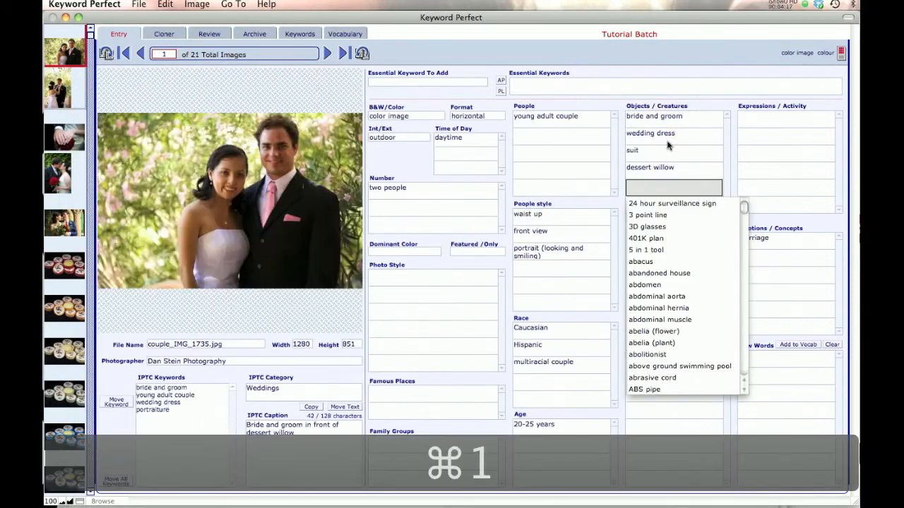
# Try moving between images with that method, then reopen Preferences to choose Go to same row
pyautogui.press('Escape')
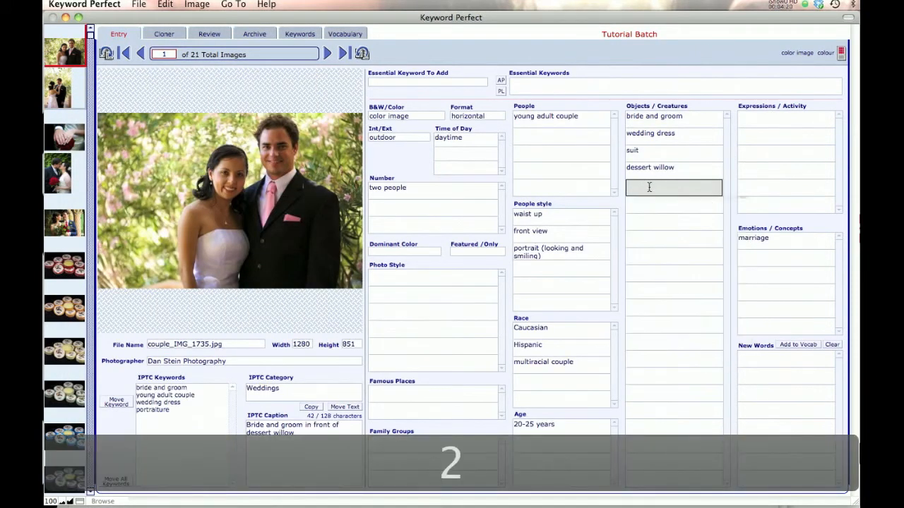
pyautogui.press('cmd+,')
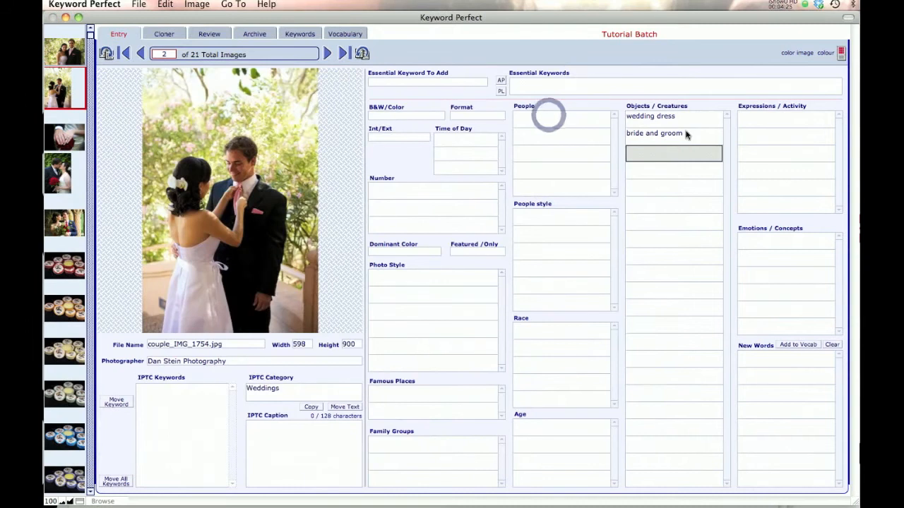
pyautogui.click(652, 132)
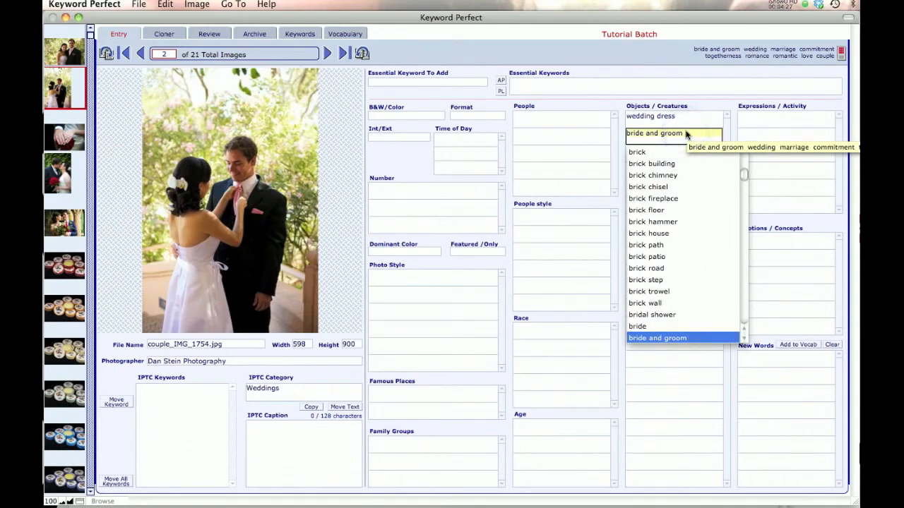
pyautogui.press('cmd+1')
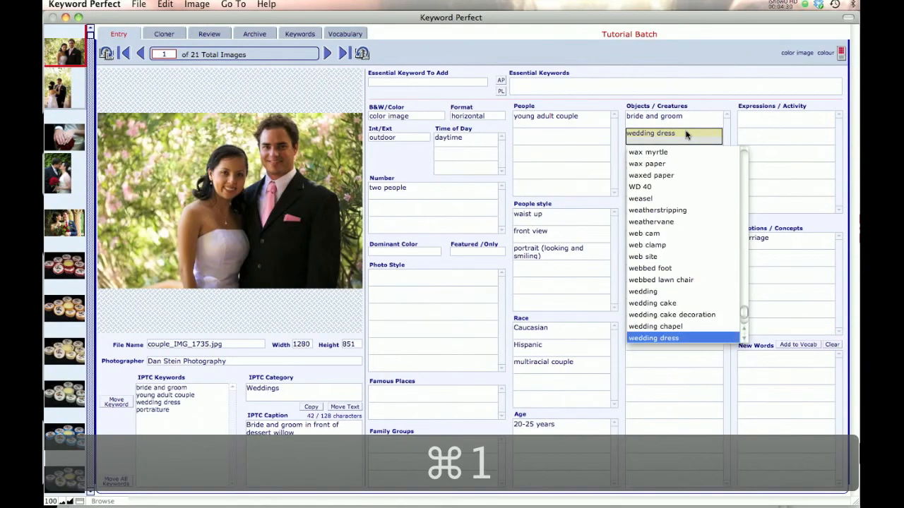
pyautogui.click(652, 338)
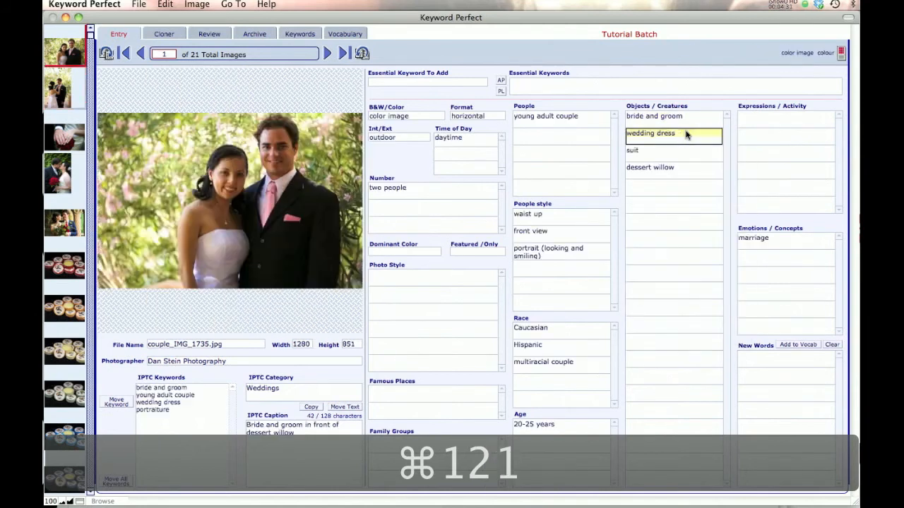
pyautogui.press('cmd+,')
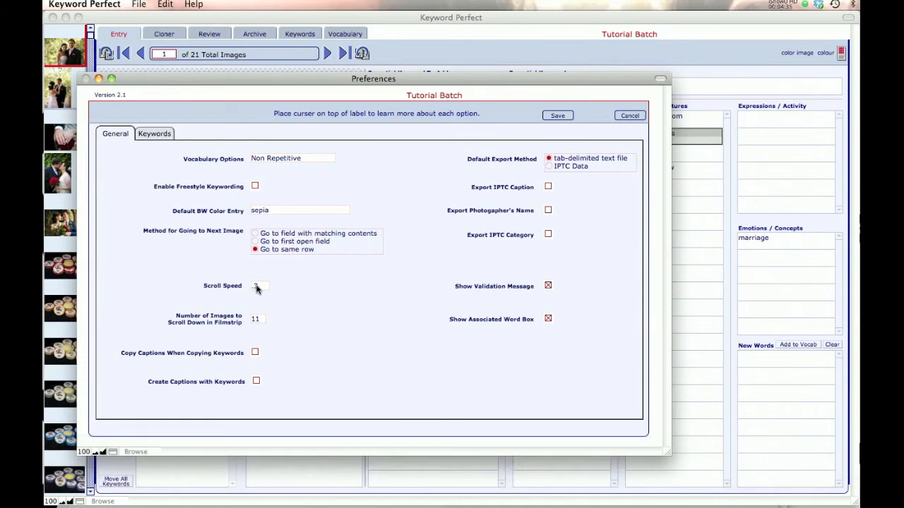
# Check the scroll speed, save, and start Go To > Scroll Through Images on the batch
pyautogui.click(258, 285)
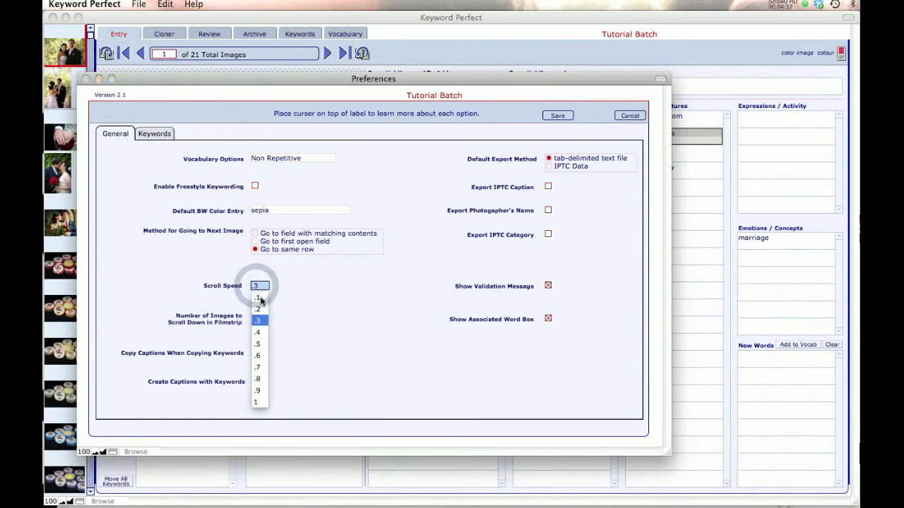
pyautogui.moveTo(309, 219)
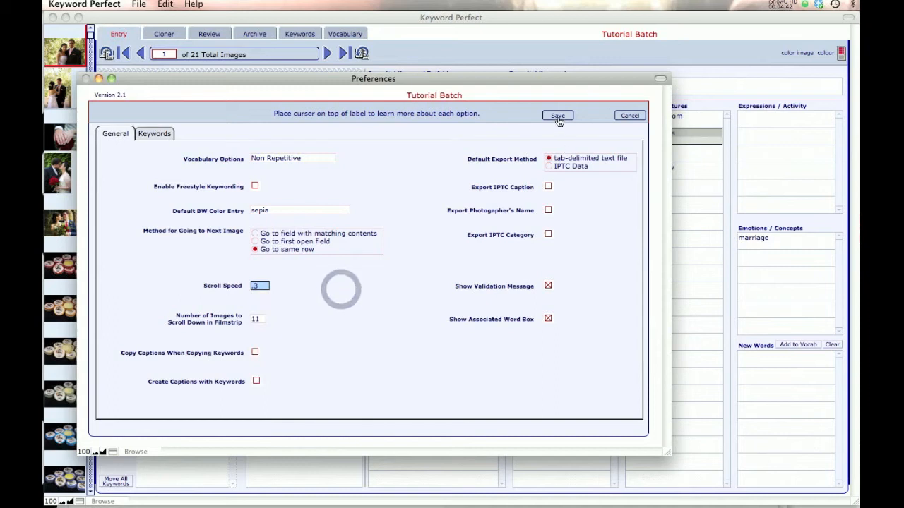
pyautogui.click(233, 6)
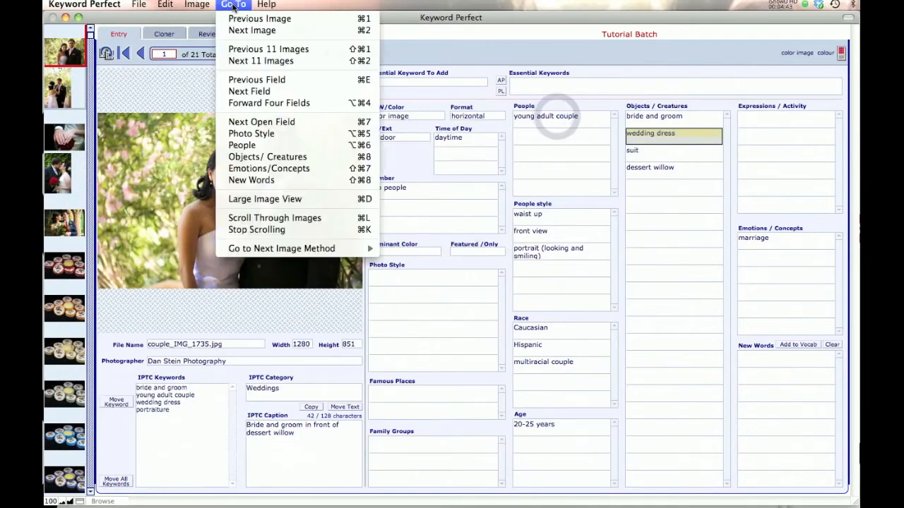
pyautogui.click(261, 223)
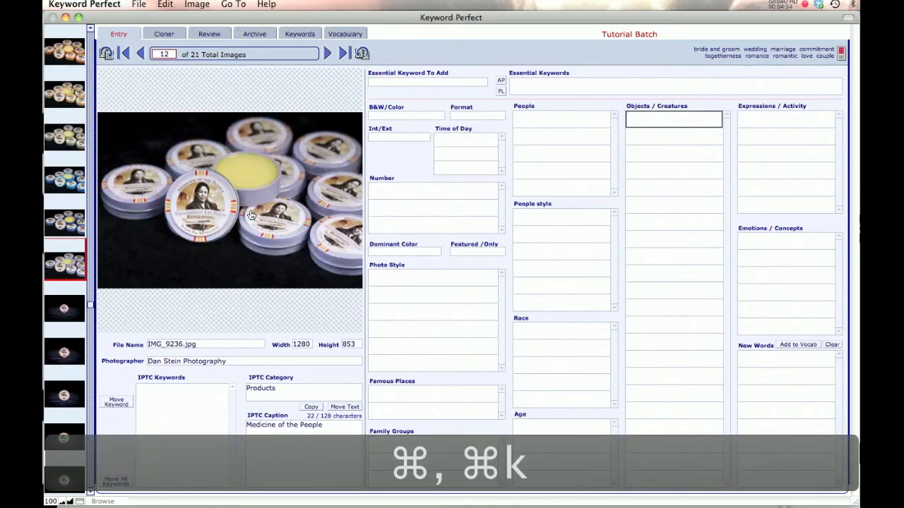
# Set the filmstrip to scroll 5 images at a time, jump ahead to the last image, and reopen Preferences
pyautogui.press('cmd+,')
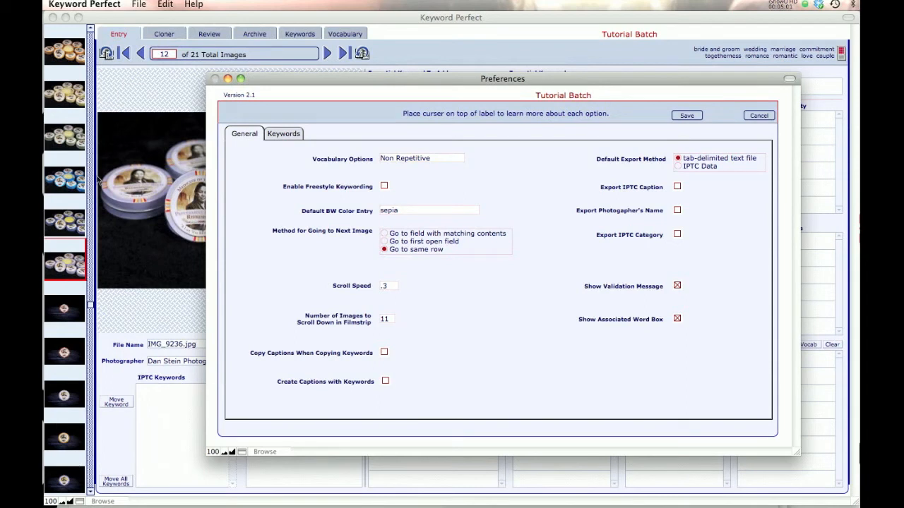
pyautogui.moveTo(413, 337)
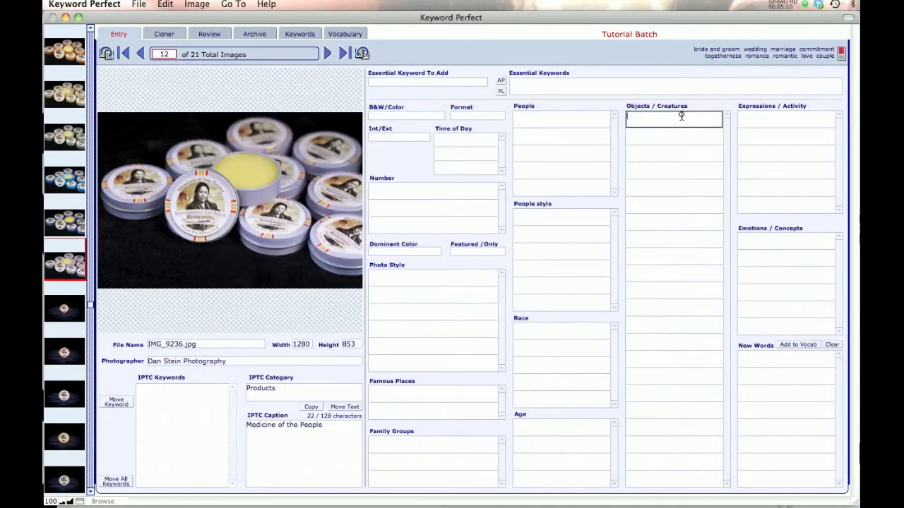
pyautogui.click(233, 4)
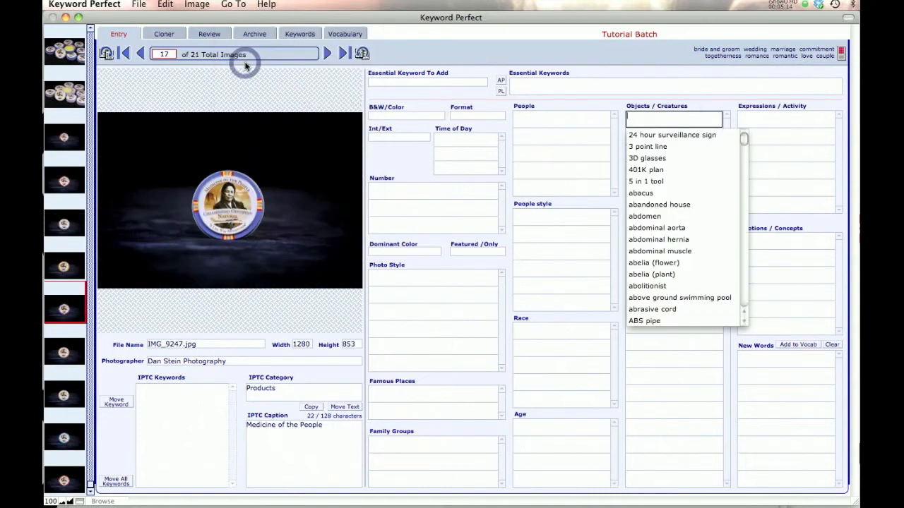
pyautogui.click(232, 4)
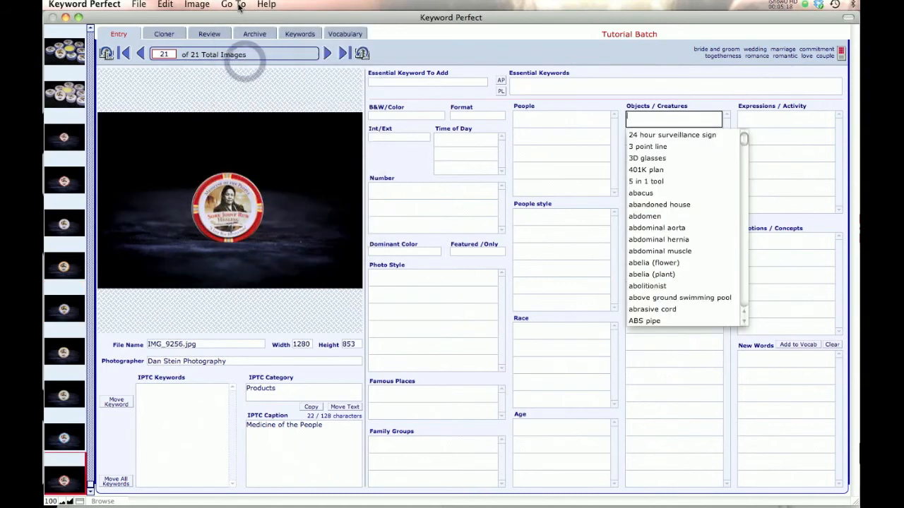
pyautogui.press('cmd+,')
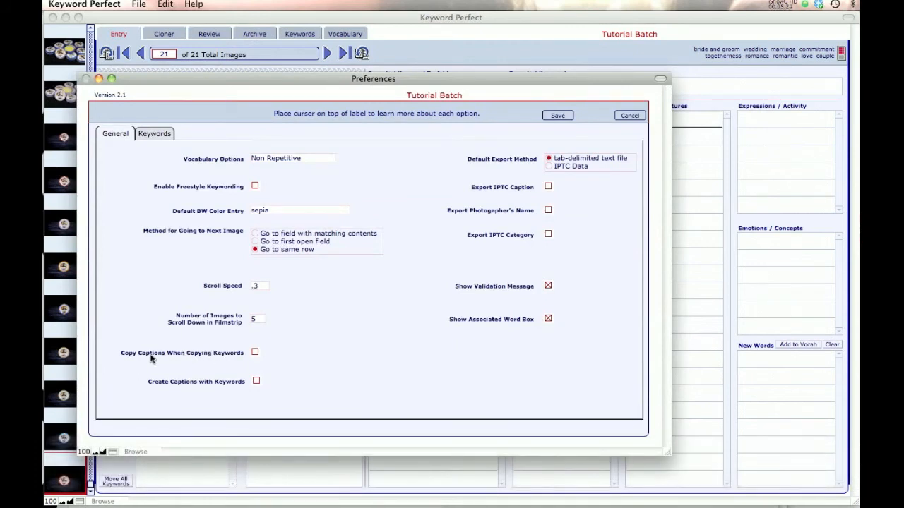
# Enable Copy Captions When Copying Keywords and save the preferences
pyautogui.click(254, 353)
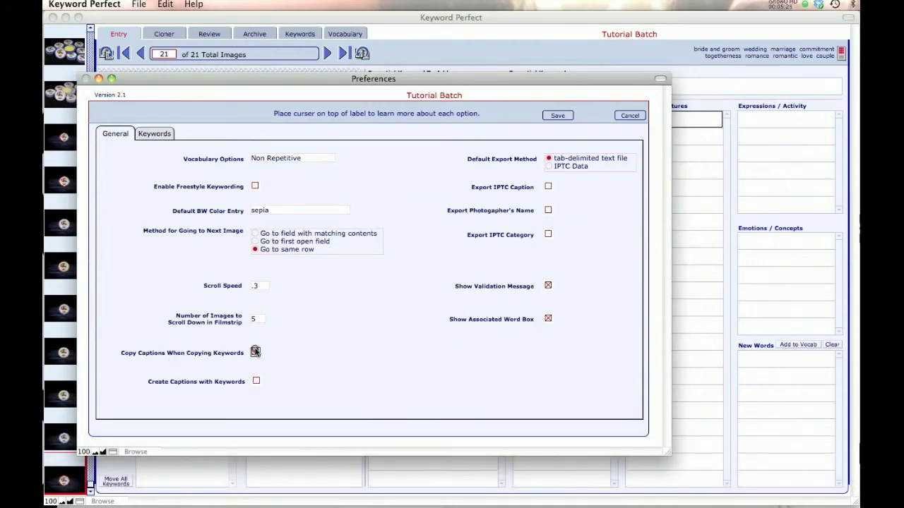
pyautogui.click(255, 353)
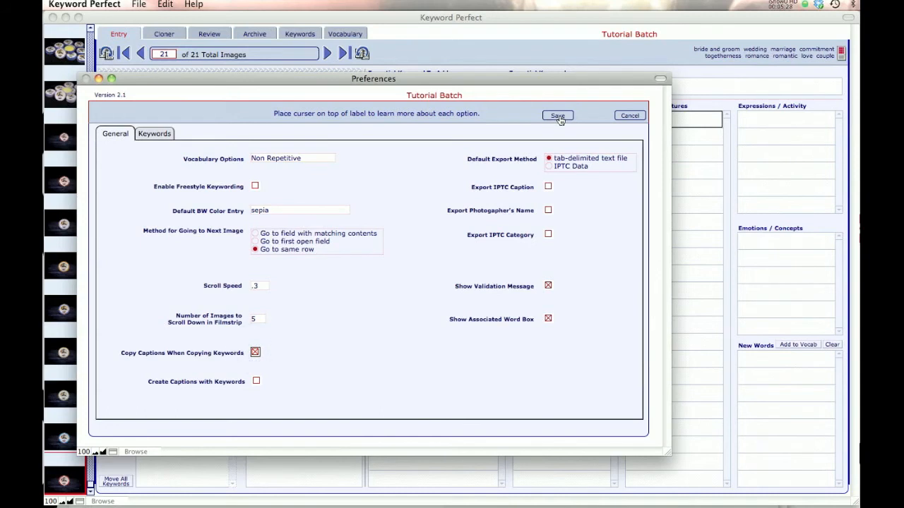
pyautogui.click(556, 115)
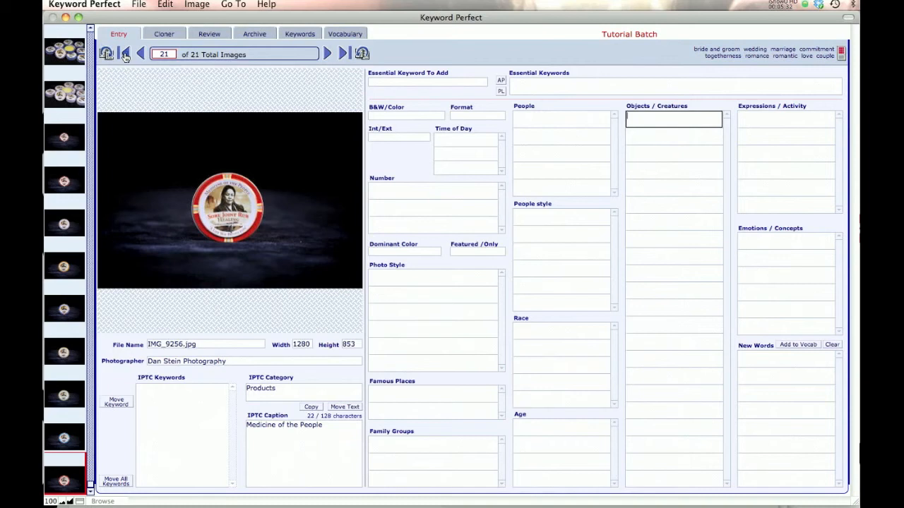
# Go to image 1 then image 2, copy the previous image's keywords and caption, and reopen Preferences
pyautogui.click(124, 54)
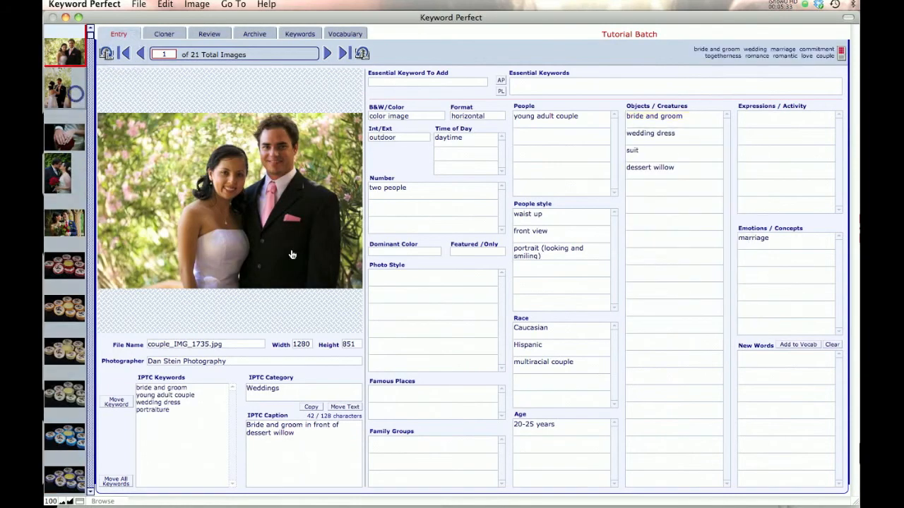
pyautogui.click(327, 54)
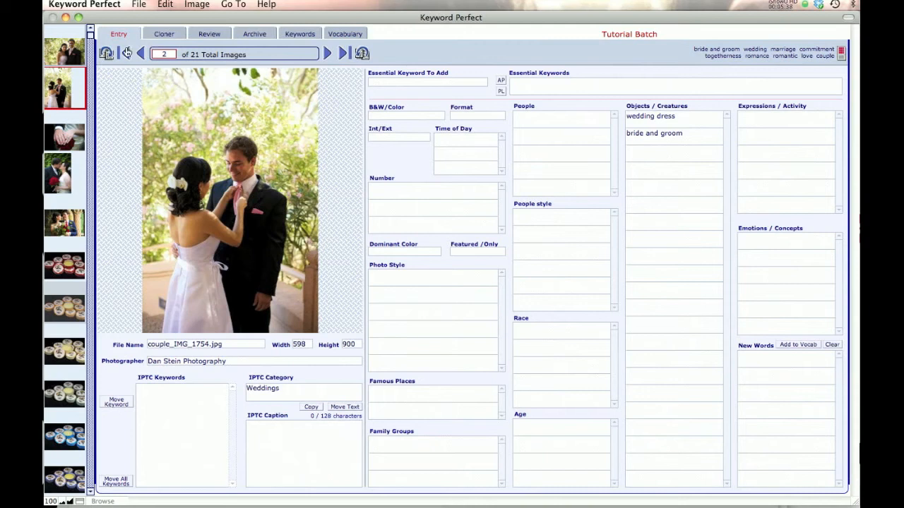
pyautogui.moveTo(106, 53)
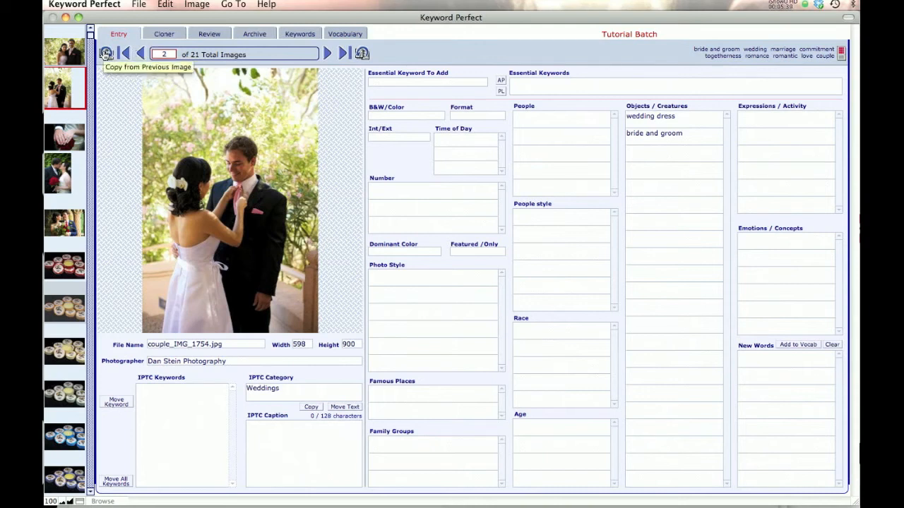
pyautogui.moveTo(114, 77)
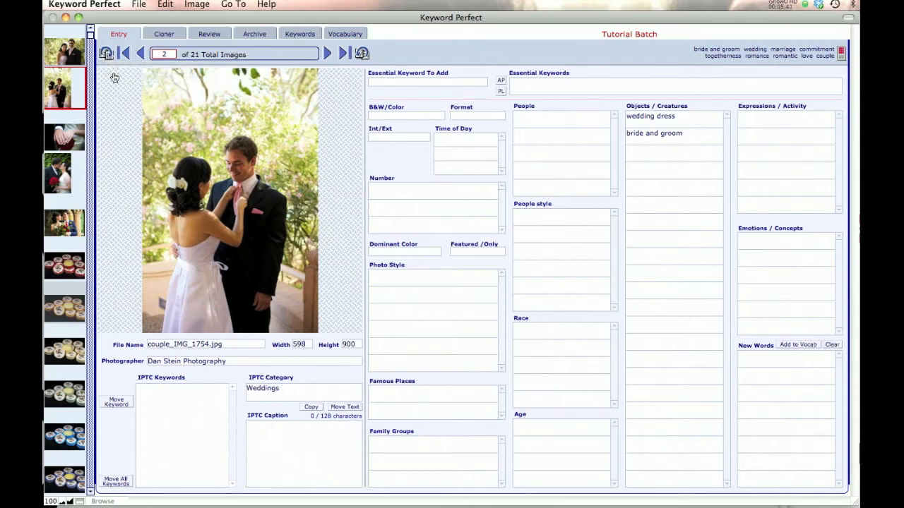
pyautogui.click(105, 54)
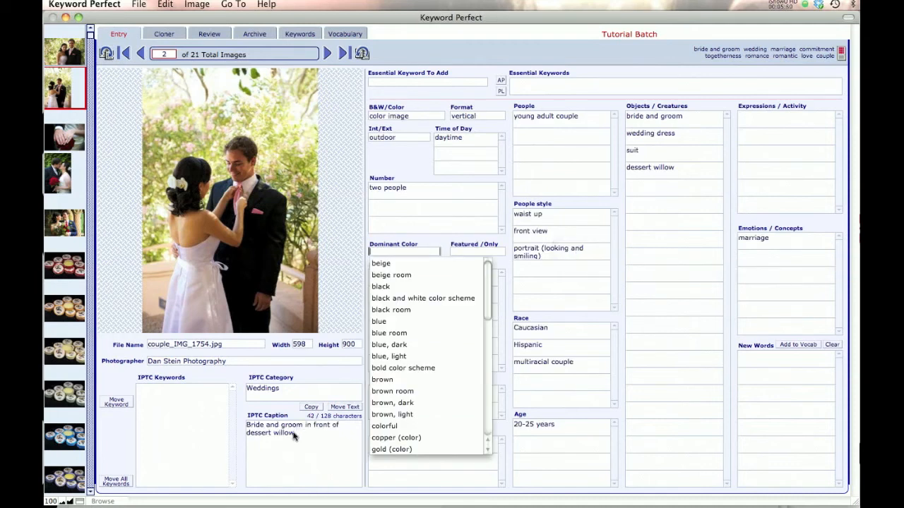
pyautogui.press('cmd+,')
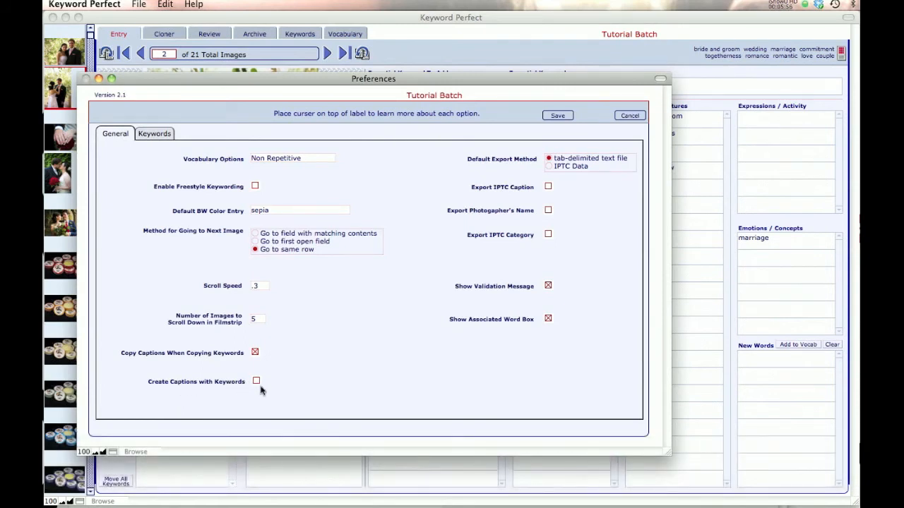
pyautogui.moveTo(438, 367)
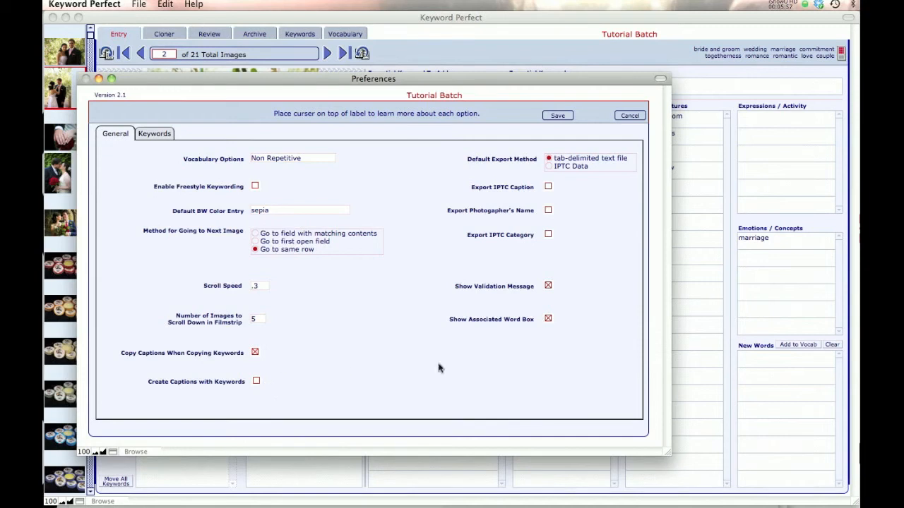
pyautogui.moveTo(491, 165)
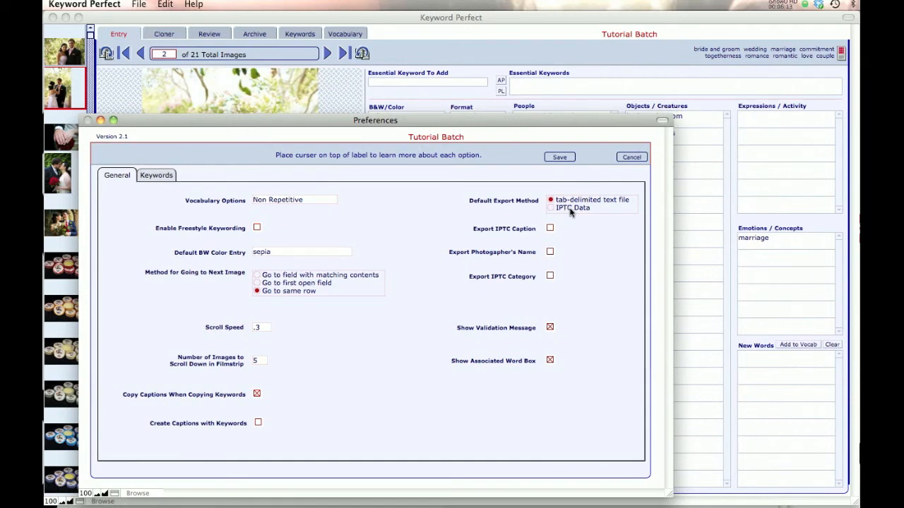
pyautogui.moveTo(506, 131)
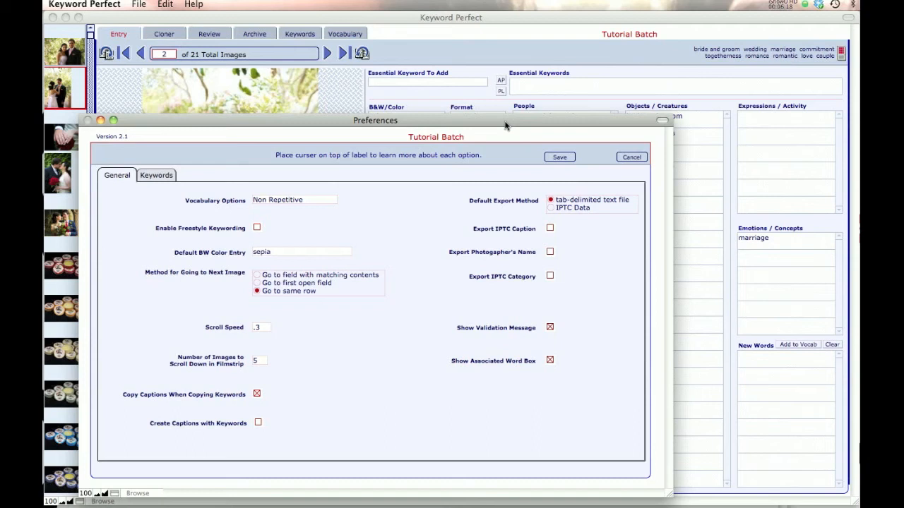
pyautogui.moveTo(509, 133)
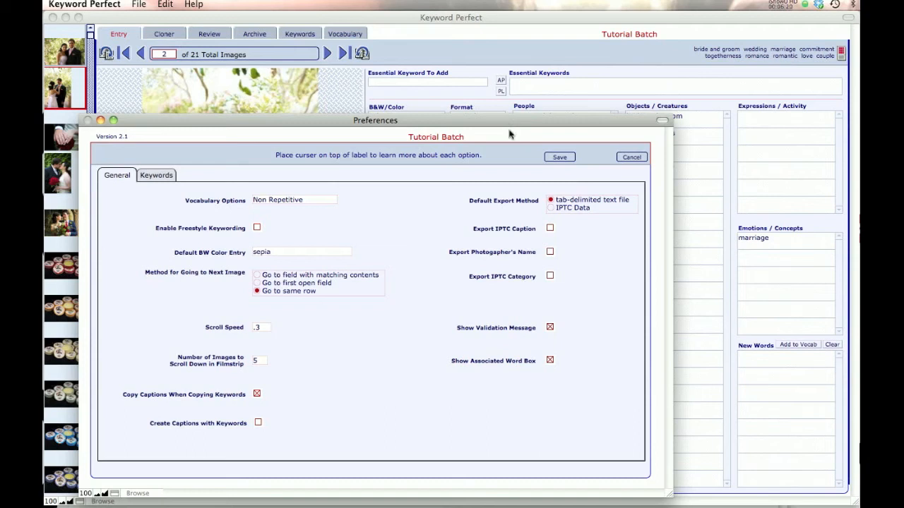
pyautogui.moveTo(508, 135)
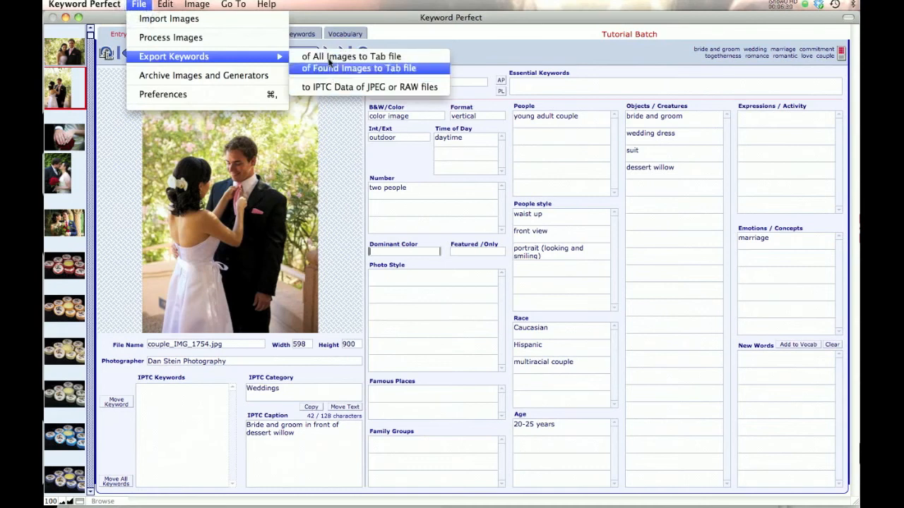
pyautogui.click(164, 5)
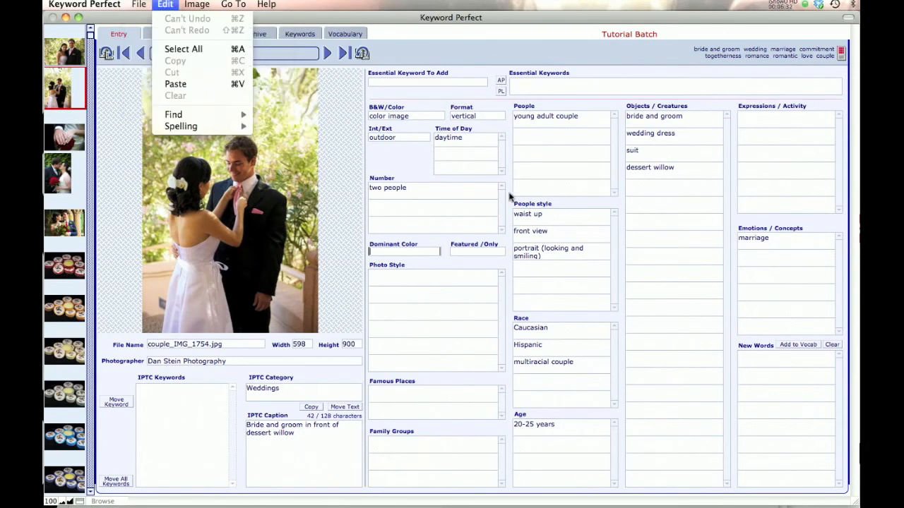
pyautogui.click(610, 291)
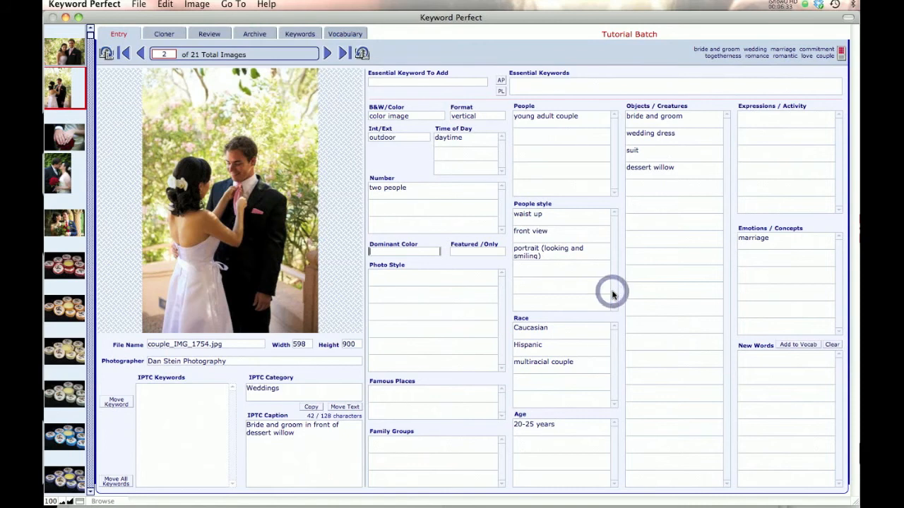
pyautogui.press('cmd+,')
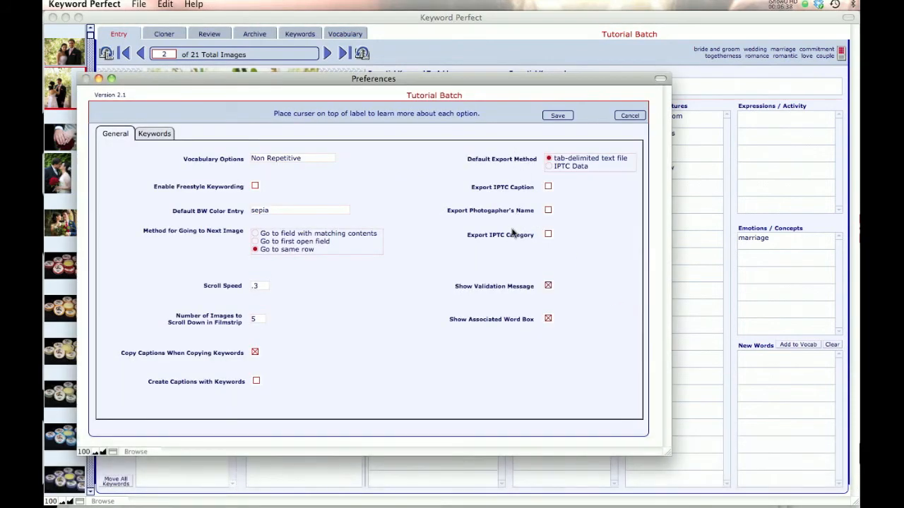
# Enable Export Photographer's Name, Export IPTC Caption and Export IPTC Category
pyautogui.click(548, 234)
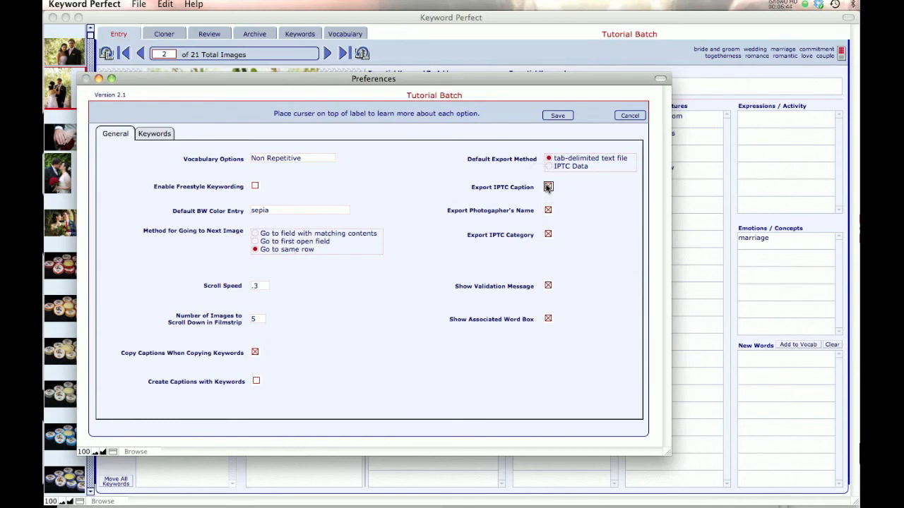
pyautogui.click(547, 187)
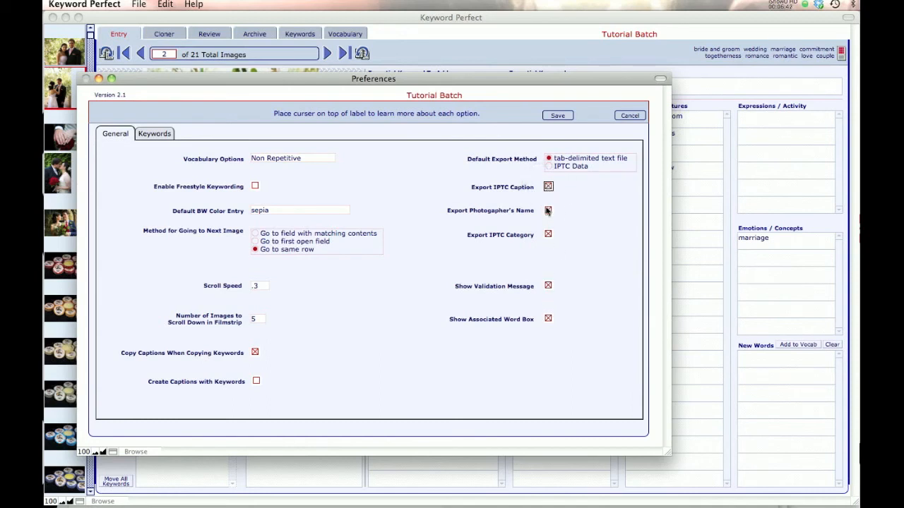
pyautogui.click(548, 210)
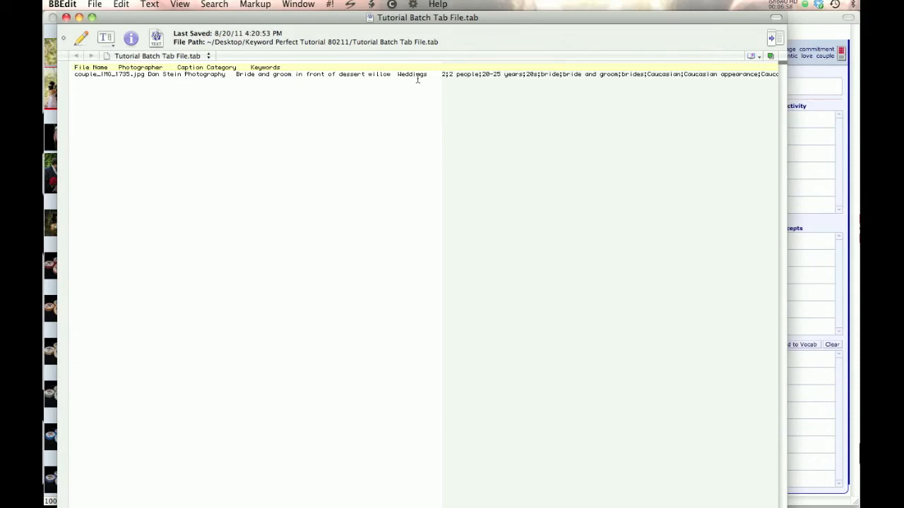
pyautogui.moveTo(727, 54)
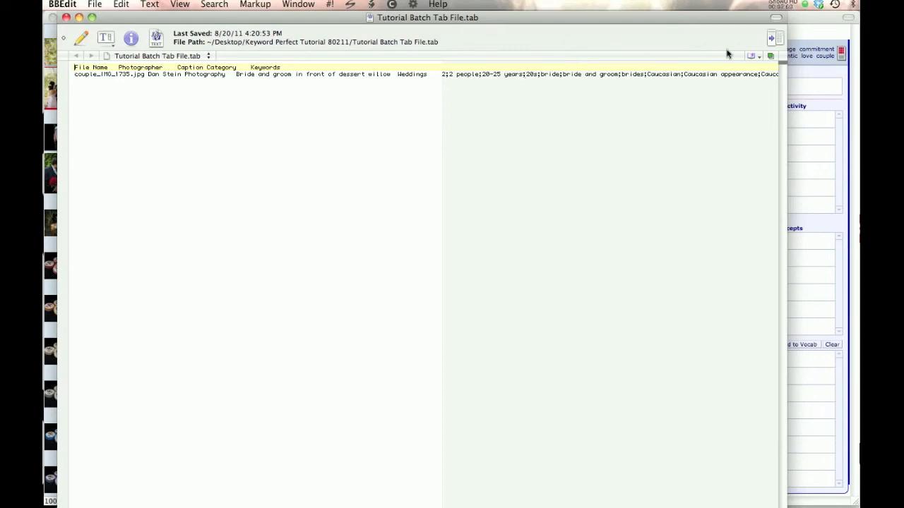
pyautogui.moveTo(793, 275)
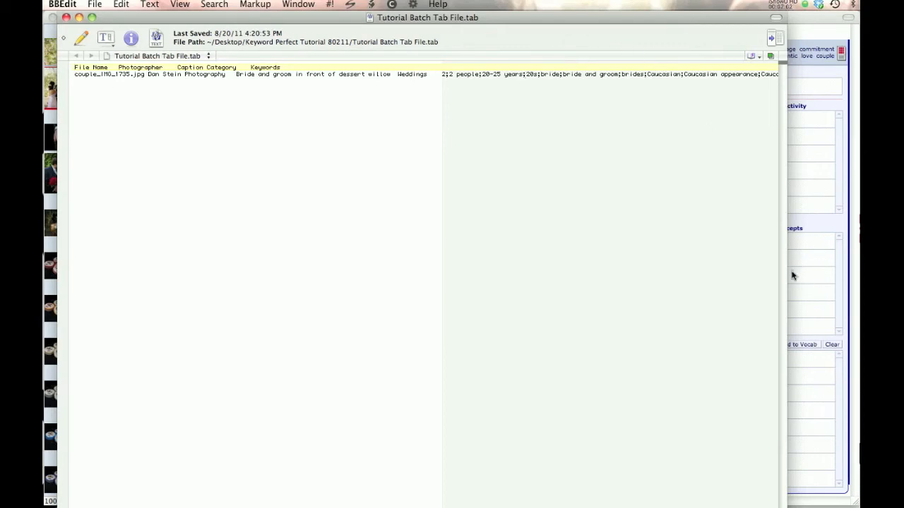
pyautogui.press('cmd+,')
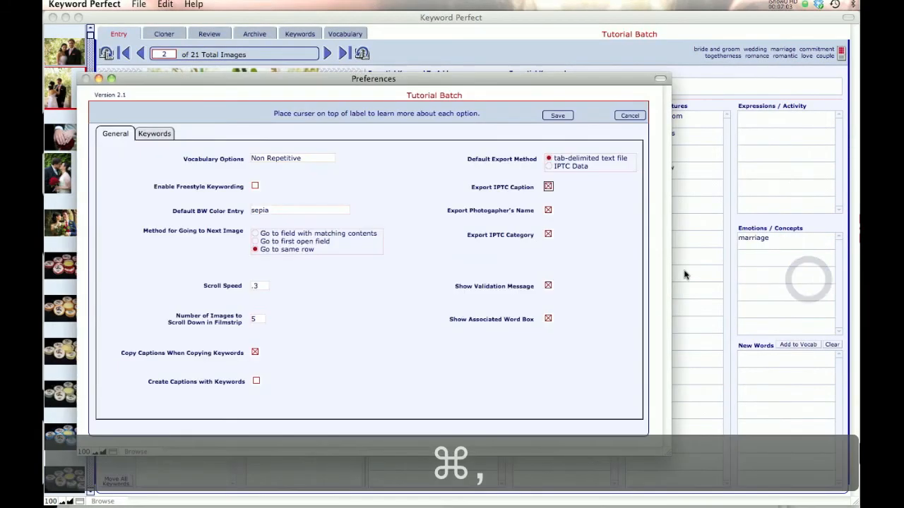
# Switch off Export IPTC Caption in the General preferences
pyautogui.click(548, 186)
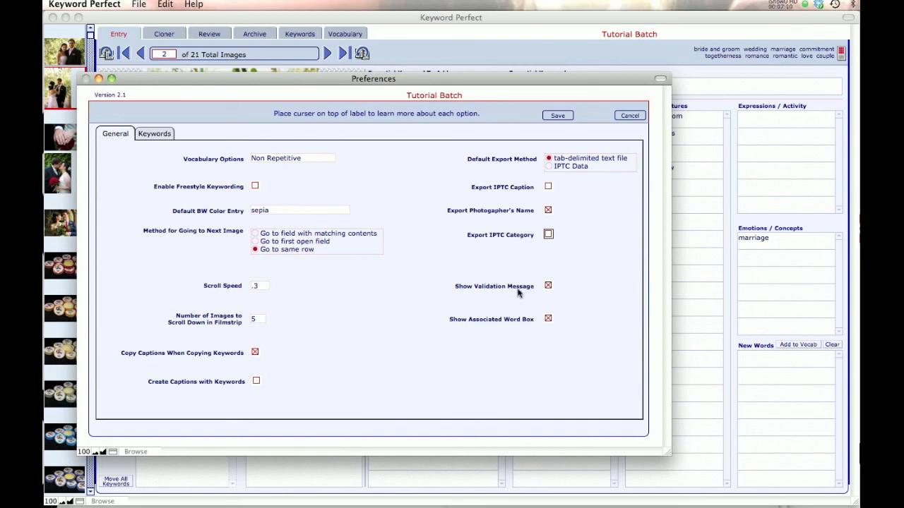
pyautogui.moveTo(703, 209)
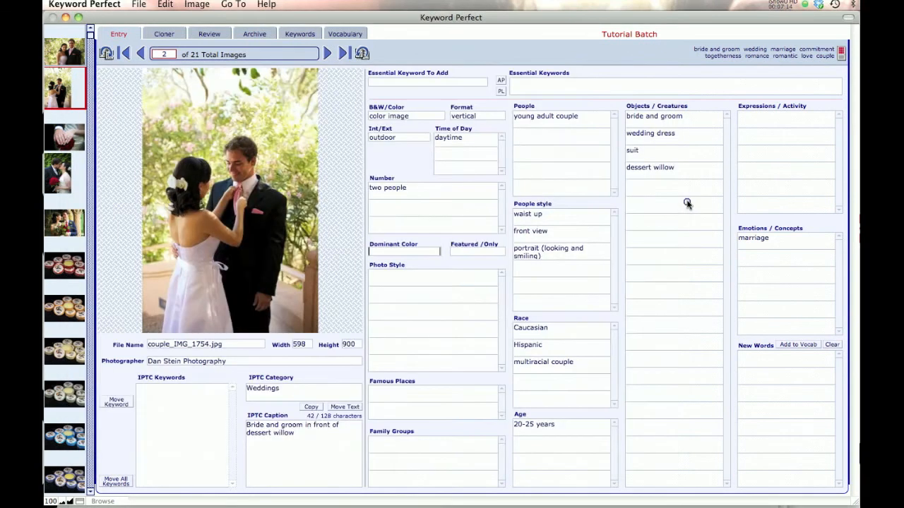
# Enter 'helpful' under Objects / Creatures and accept moving it to Emotions / Concepts
pyautogui.click(671, 188)
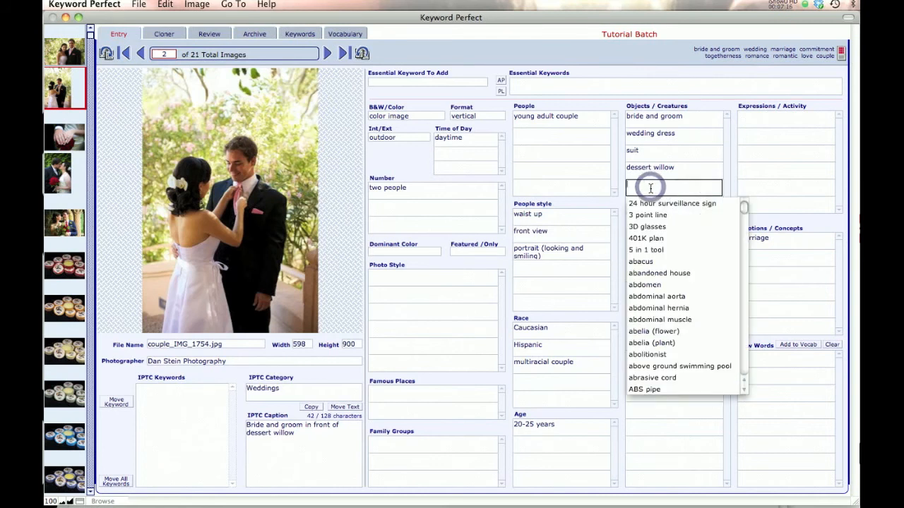
pyautogui.write('help')
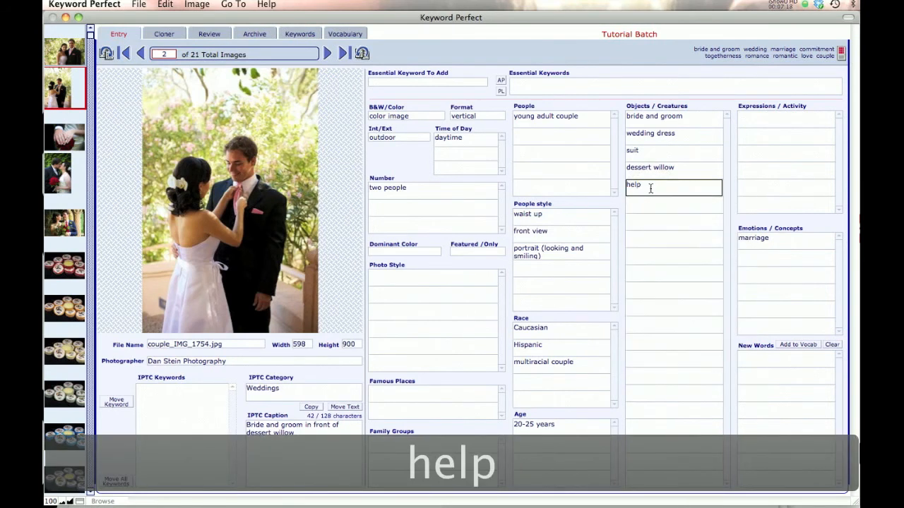
pyautogui.write('ful')
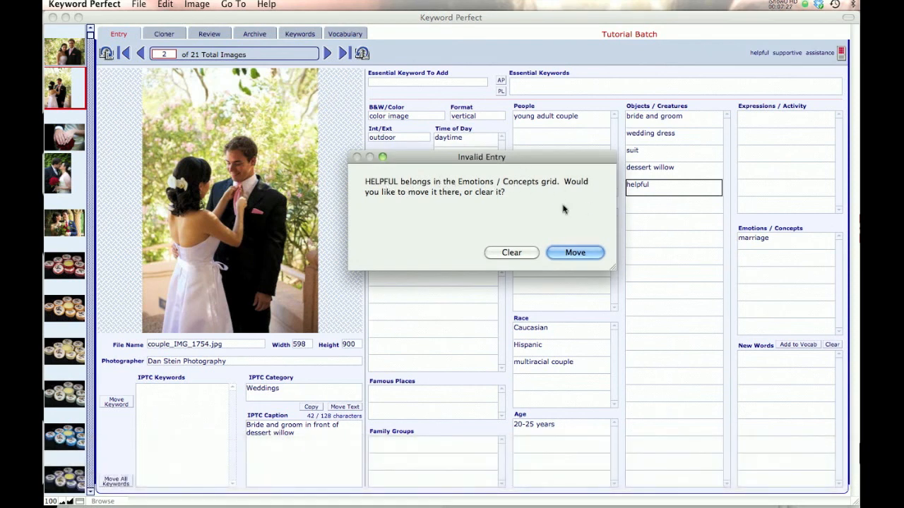
pyautogui.moveTo(573, 251)
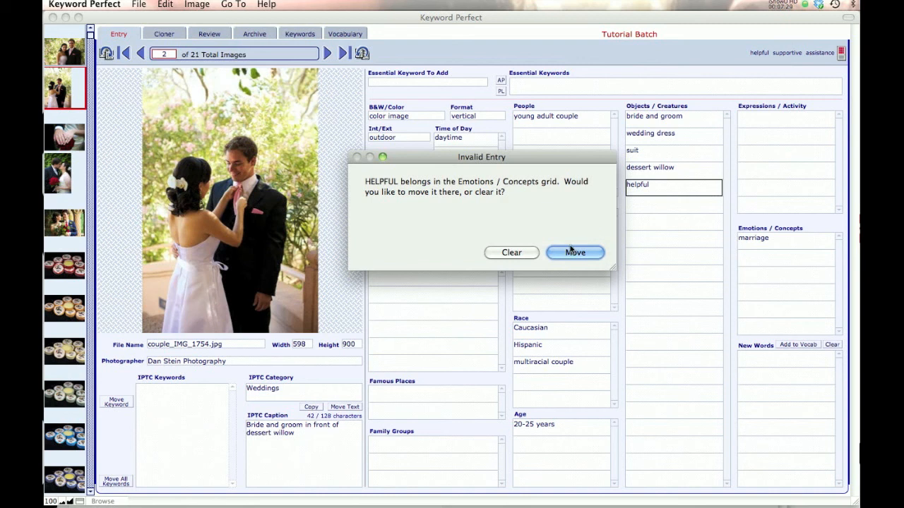
pyautogui.click(575, 252)
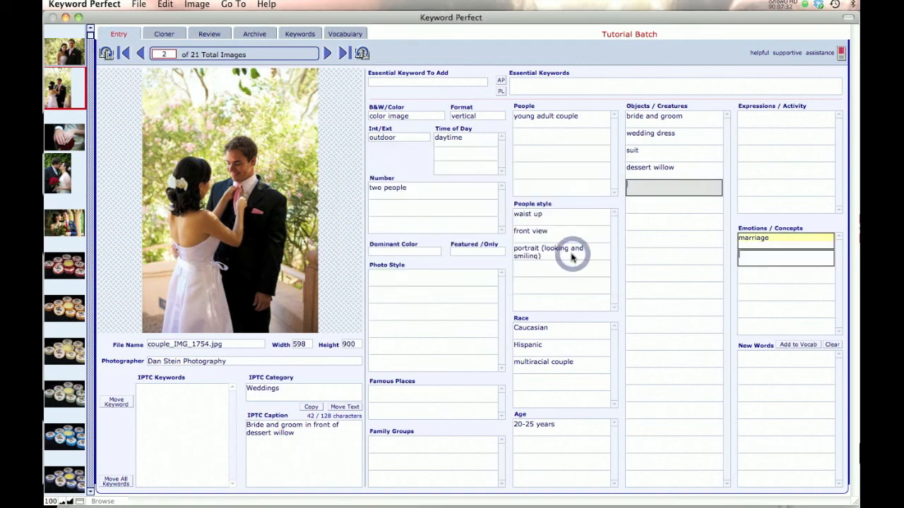
# Return to the empty Objects / Creatures entry and reopen Preferences with Cmd+,
pyautogui.click(672, 188)
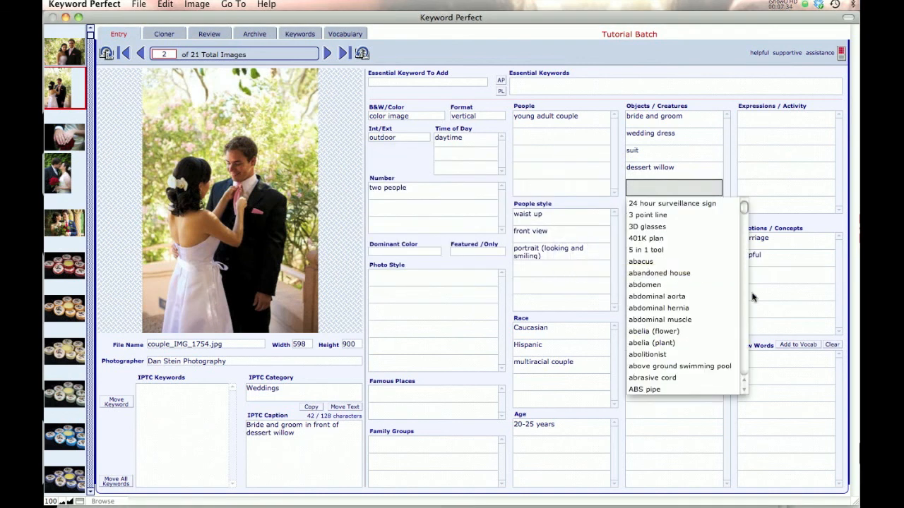
pyautogui.press('cmd+,')
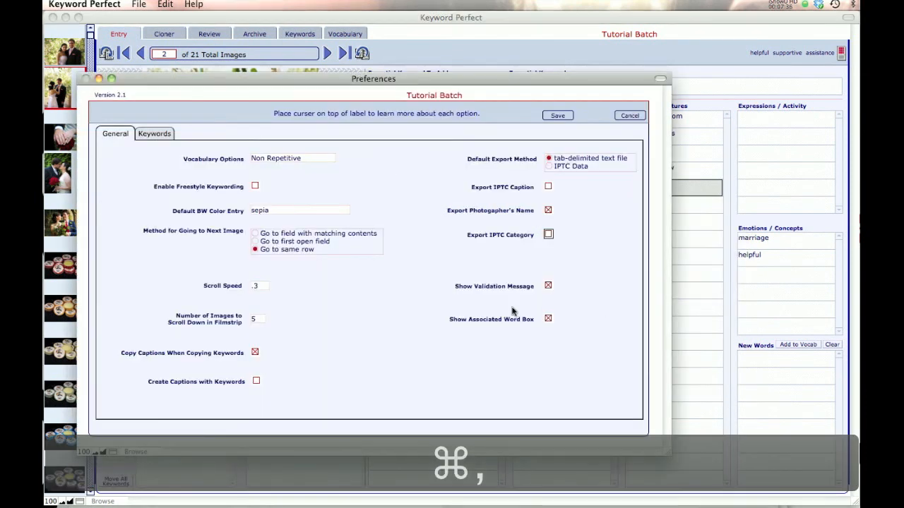
# Uncheck Show Validation Message and shift the Preferences window to the left
pyautogui.click(548, 286)
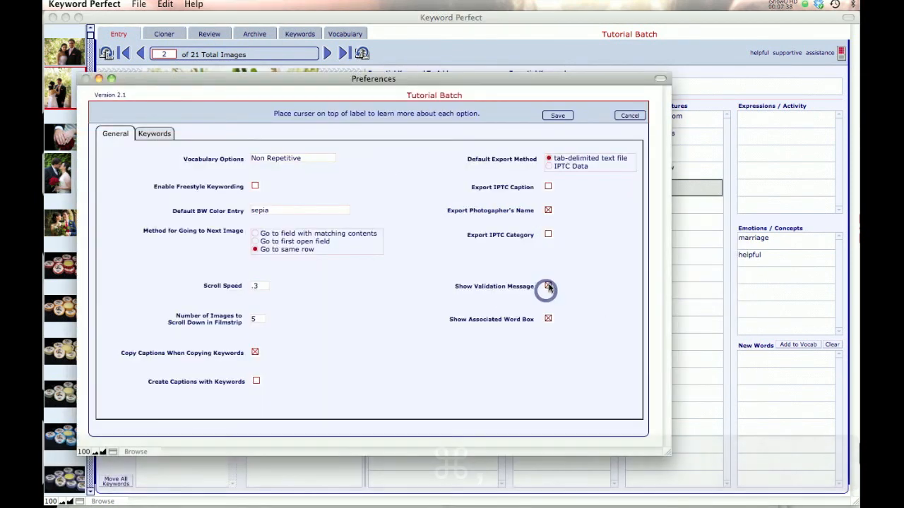
pyautogui.click(548, 288)
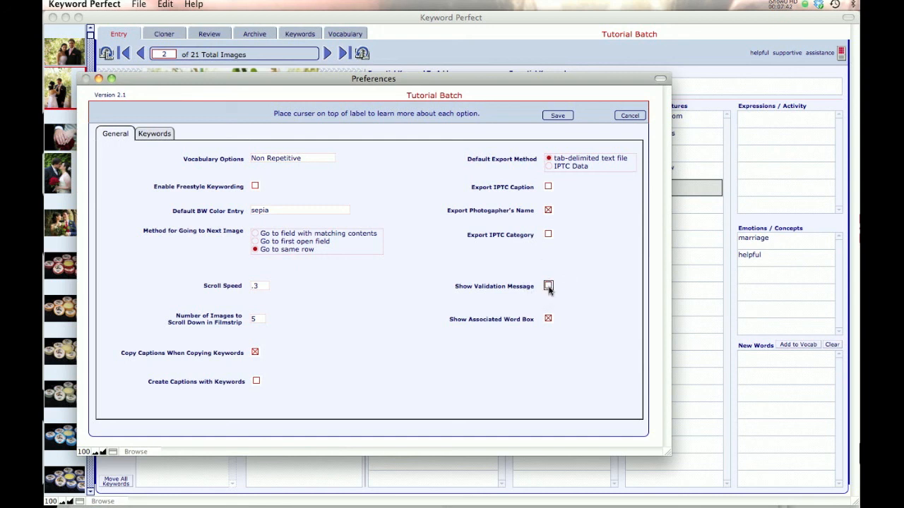
pyautogui.moveTo(596, 78)
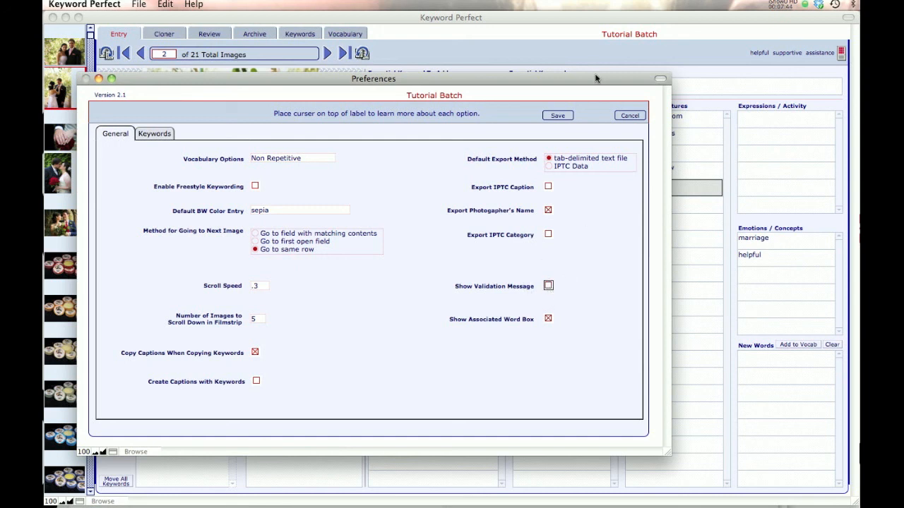
pyautogui.moveTo(373, 79); pyautogui.dragTo(336, 68)
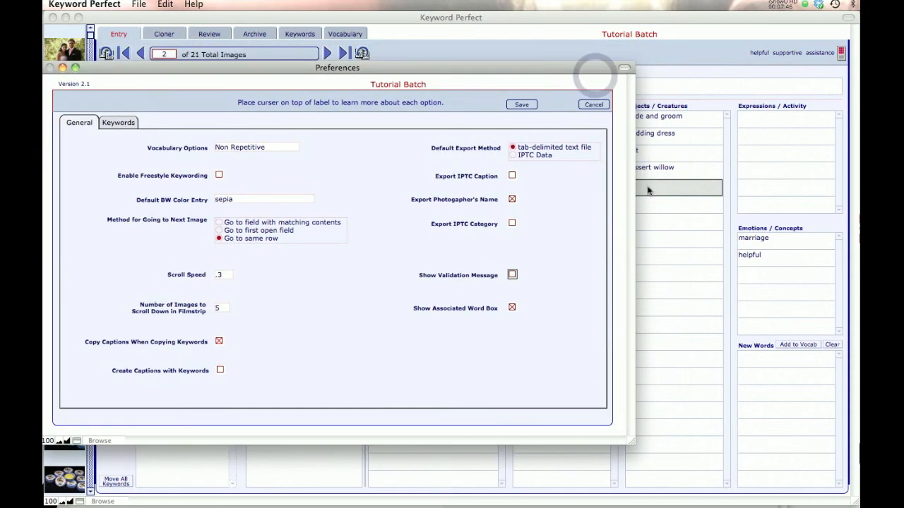
pyautogui.moveTo(622, 242)
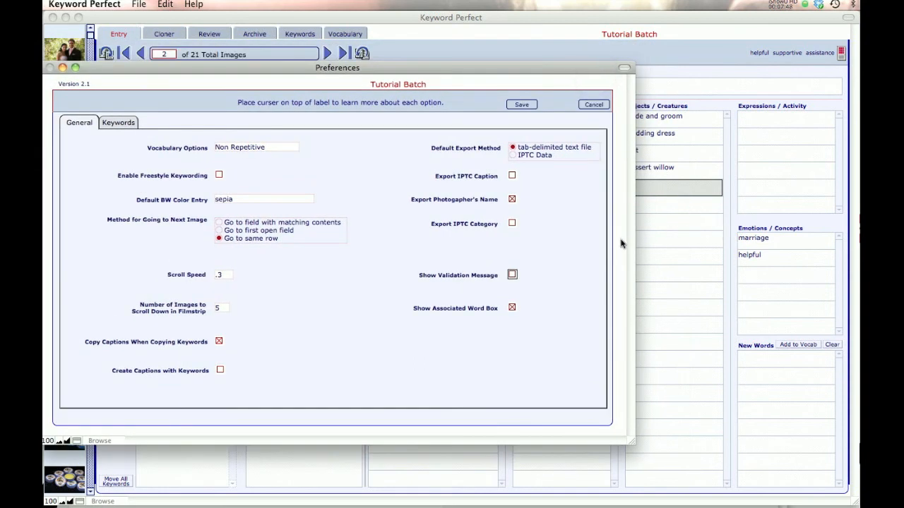
pyautogui.moveTo(444, 316)
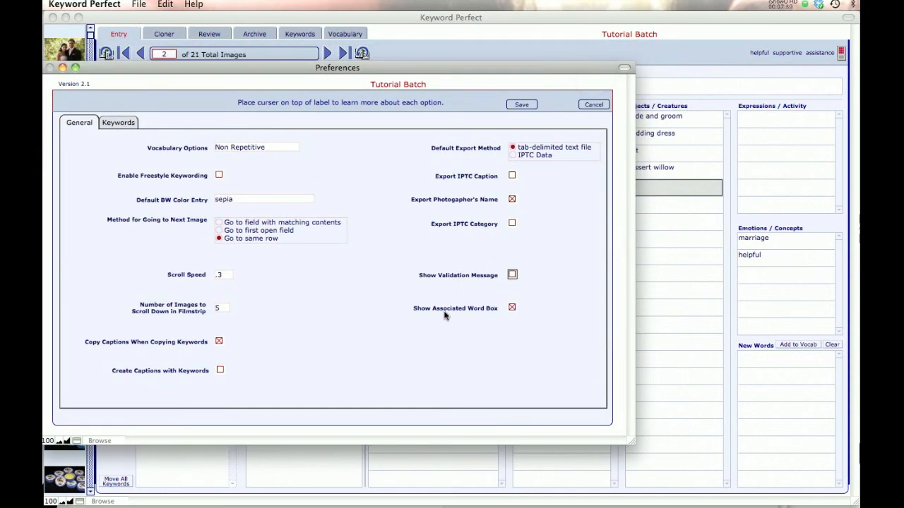
pyautogui.moveTo(516, 314)
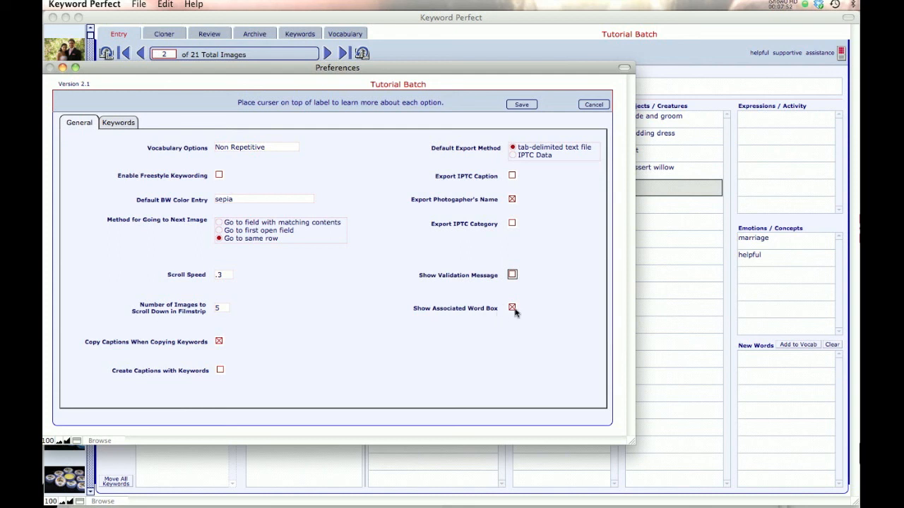
pyautogui.moveTo(812, 59)
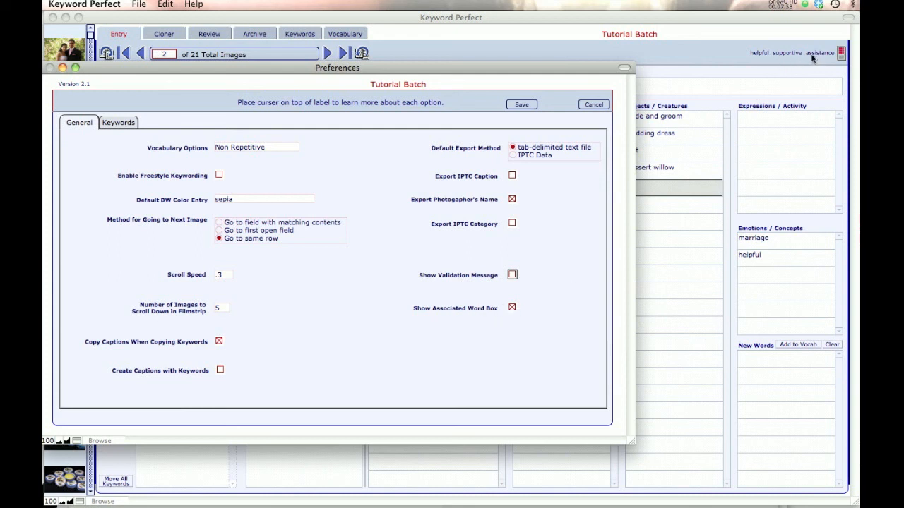
pyautogui.moveTo(629, 225)
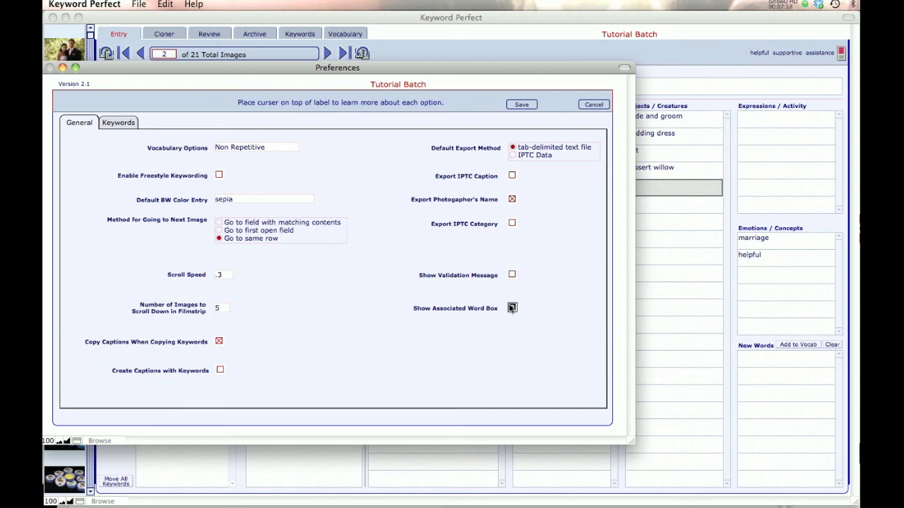
# Uncheck Show Associated Word Box in the General preferences
pyautogui.click(511, 308)
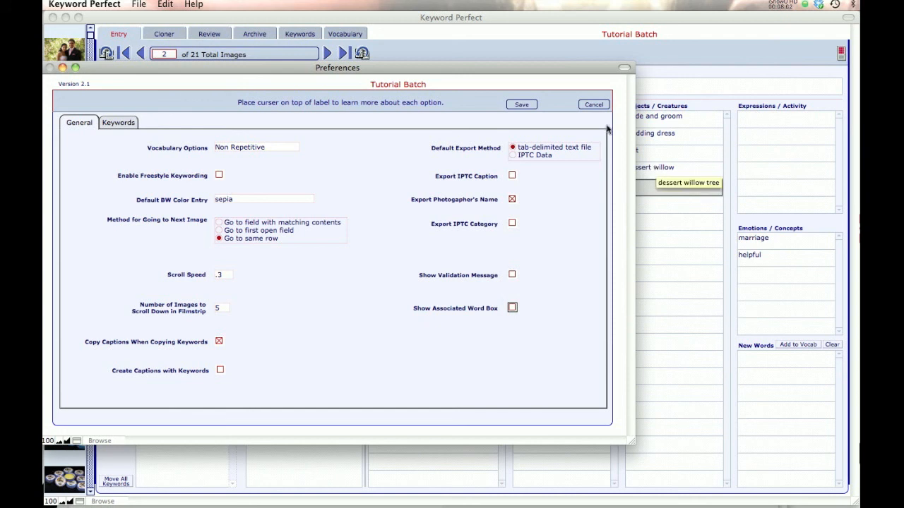
pyautogui.moveTo(660, 133)
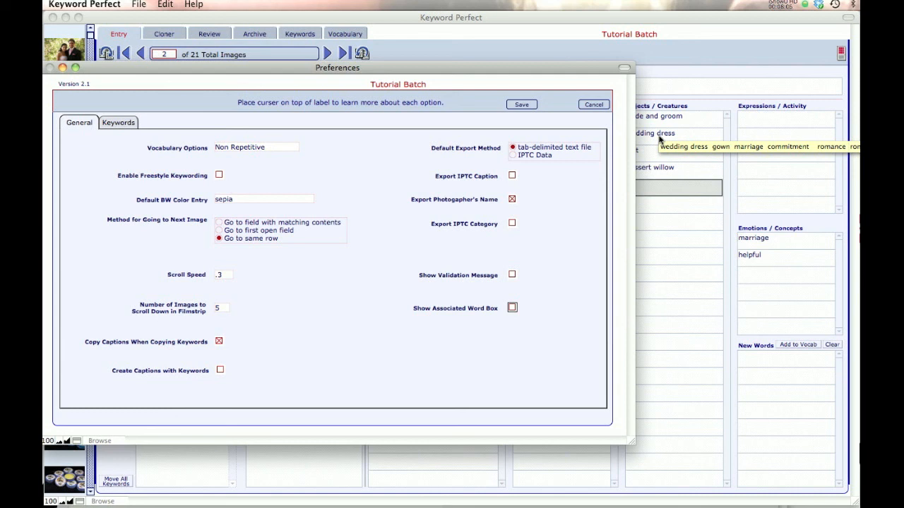
pyautogui.moveTo(545, 372)
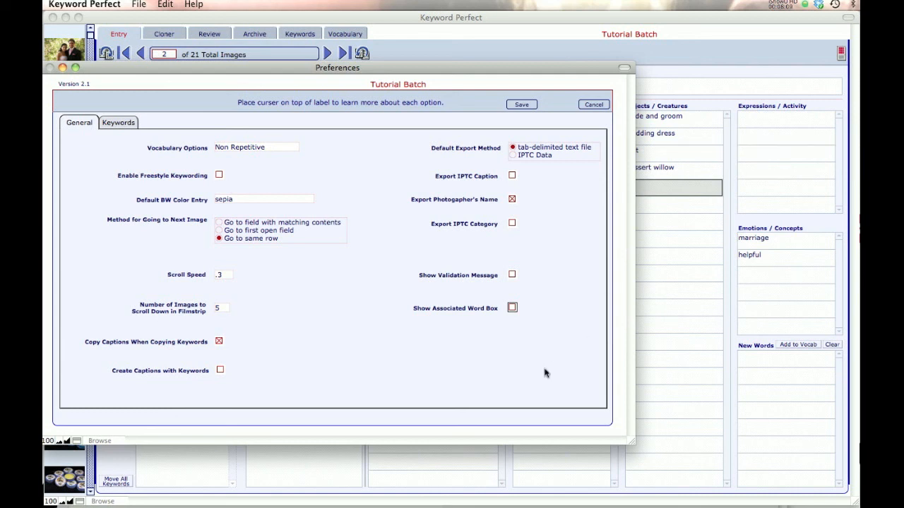
pyautogui.moveTo(463, 192)
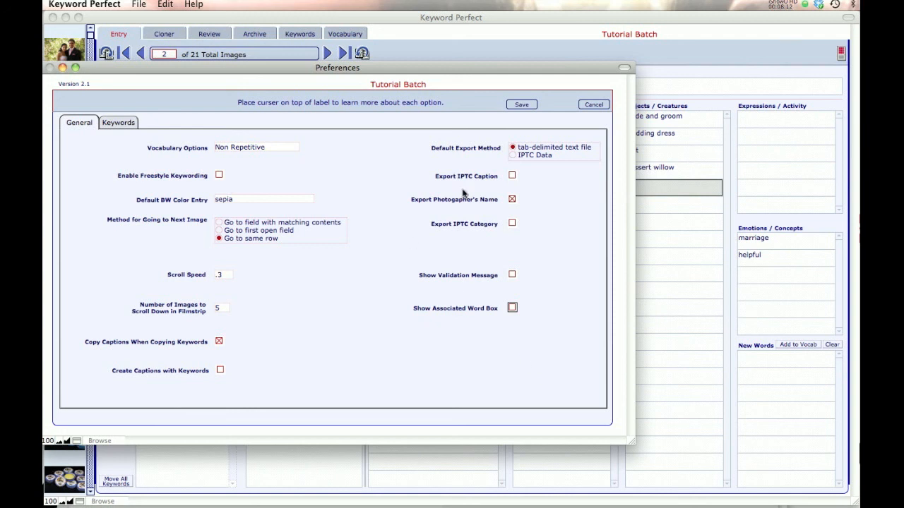